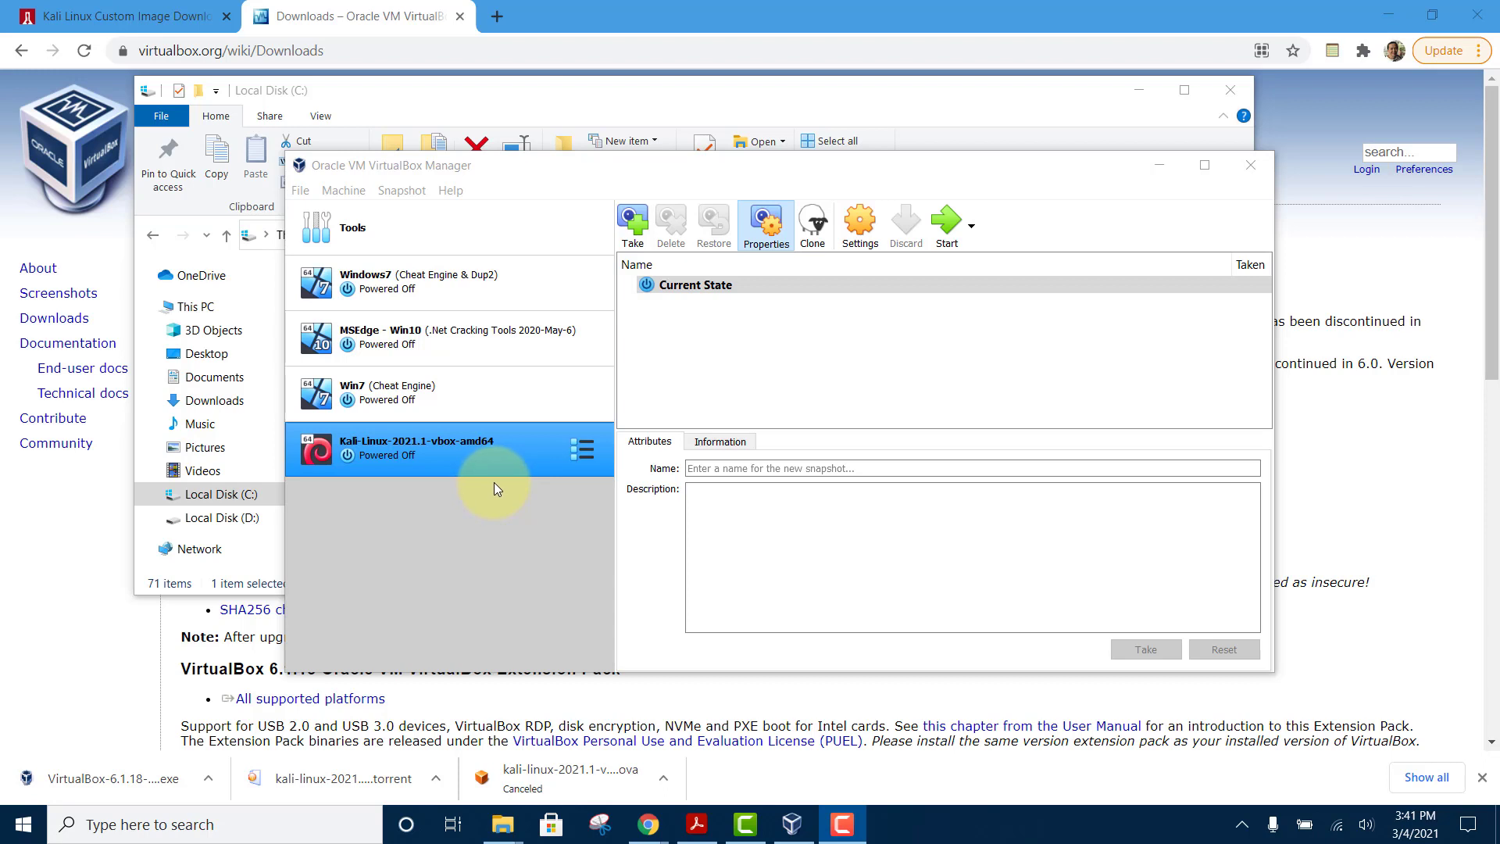
{"action": "mouse_move", "coordinate": [122, 572]}
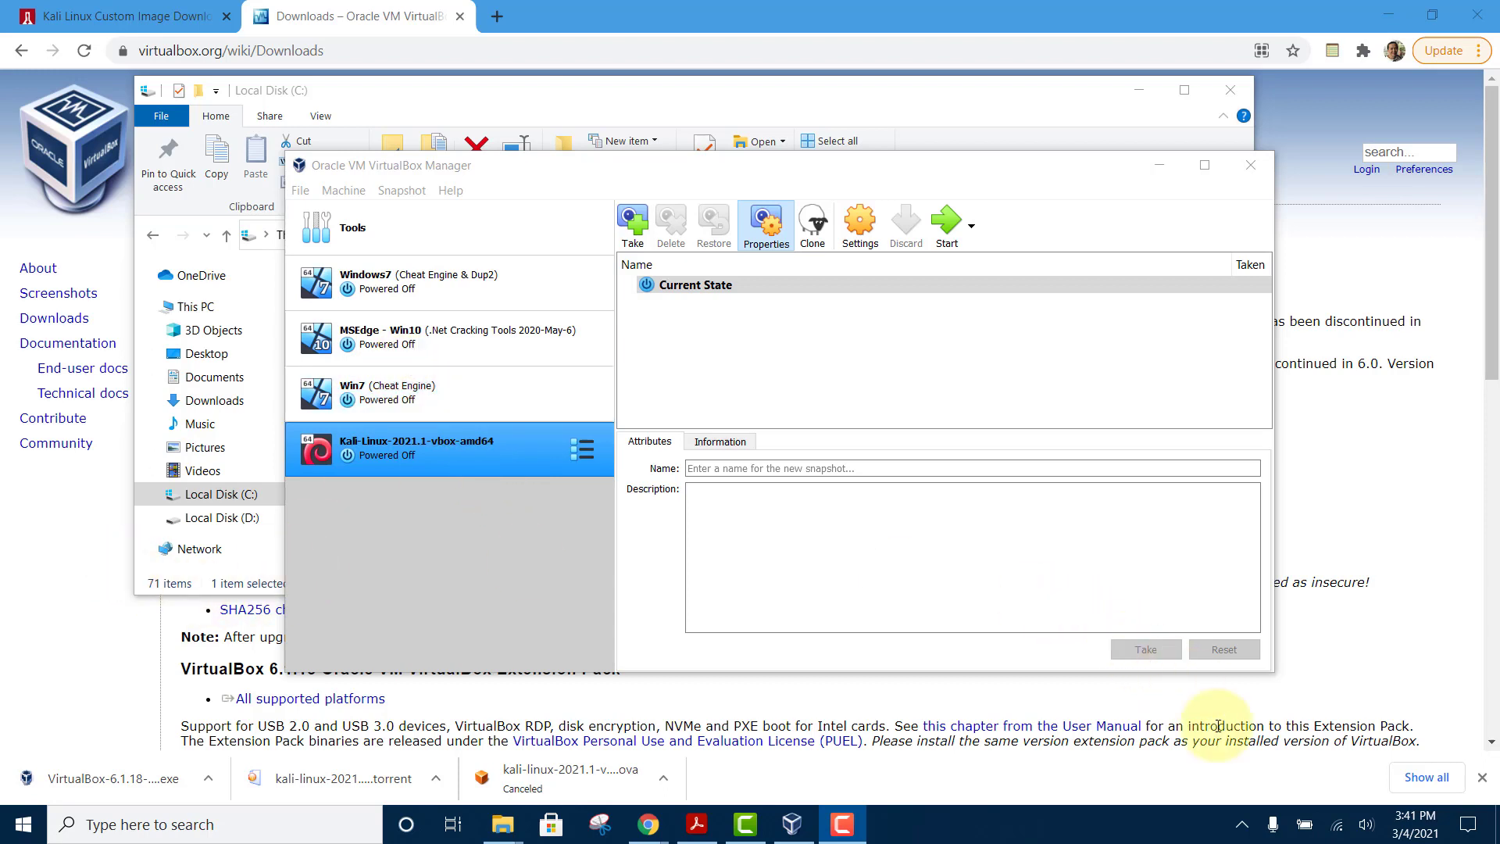
{"action": "mouse_move", "coordinate": [1151, 800]}
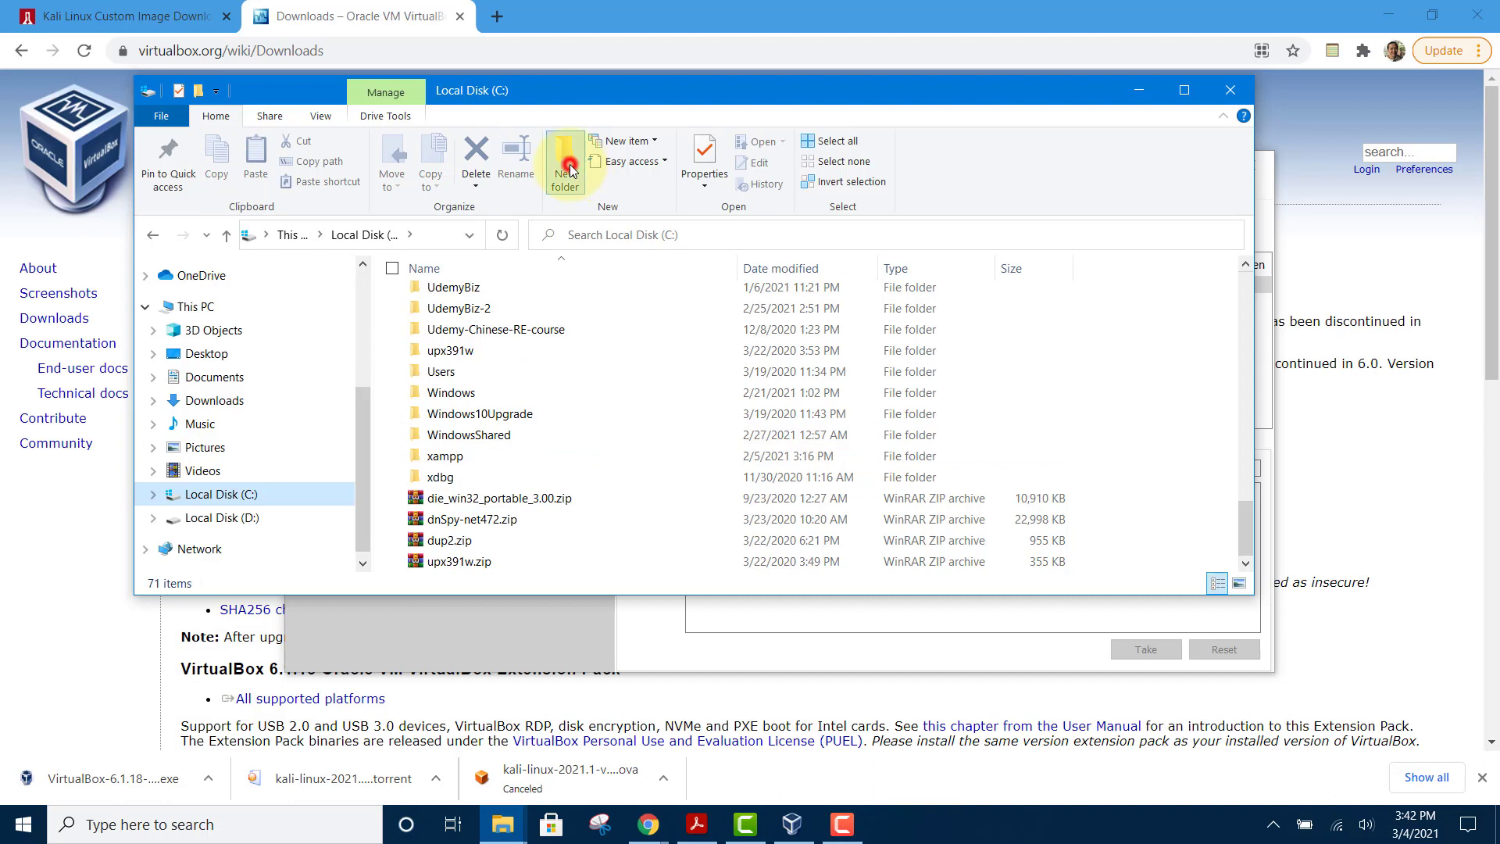
Create a new folder named linux_shared on Local Disk (C:).
{"action": "left_click", "coordinate": [564, 161]}
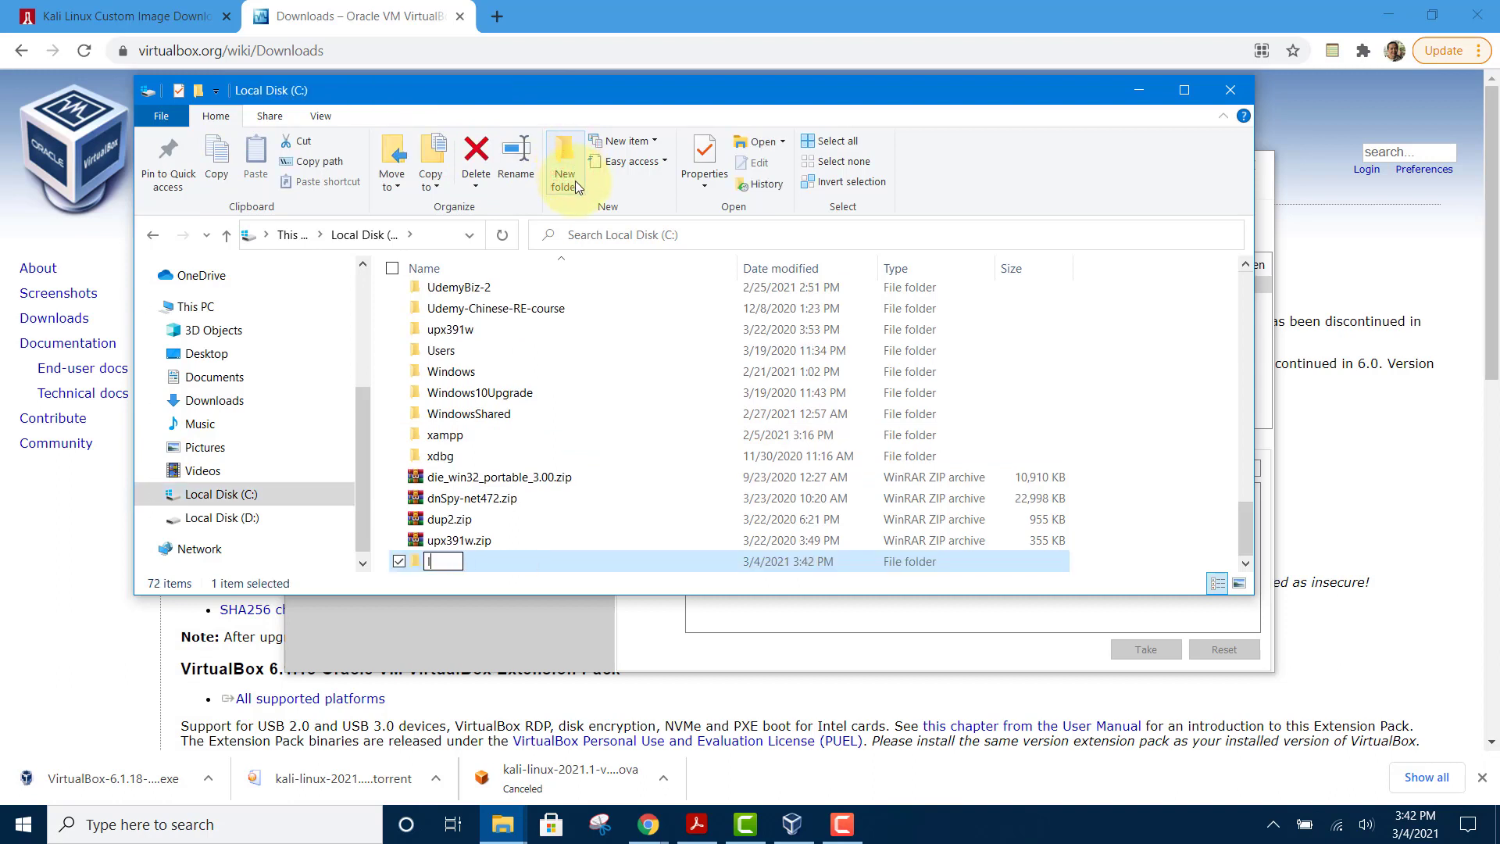
{"action": "type", "text": "linux_shared"}
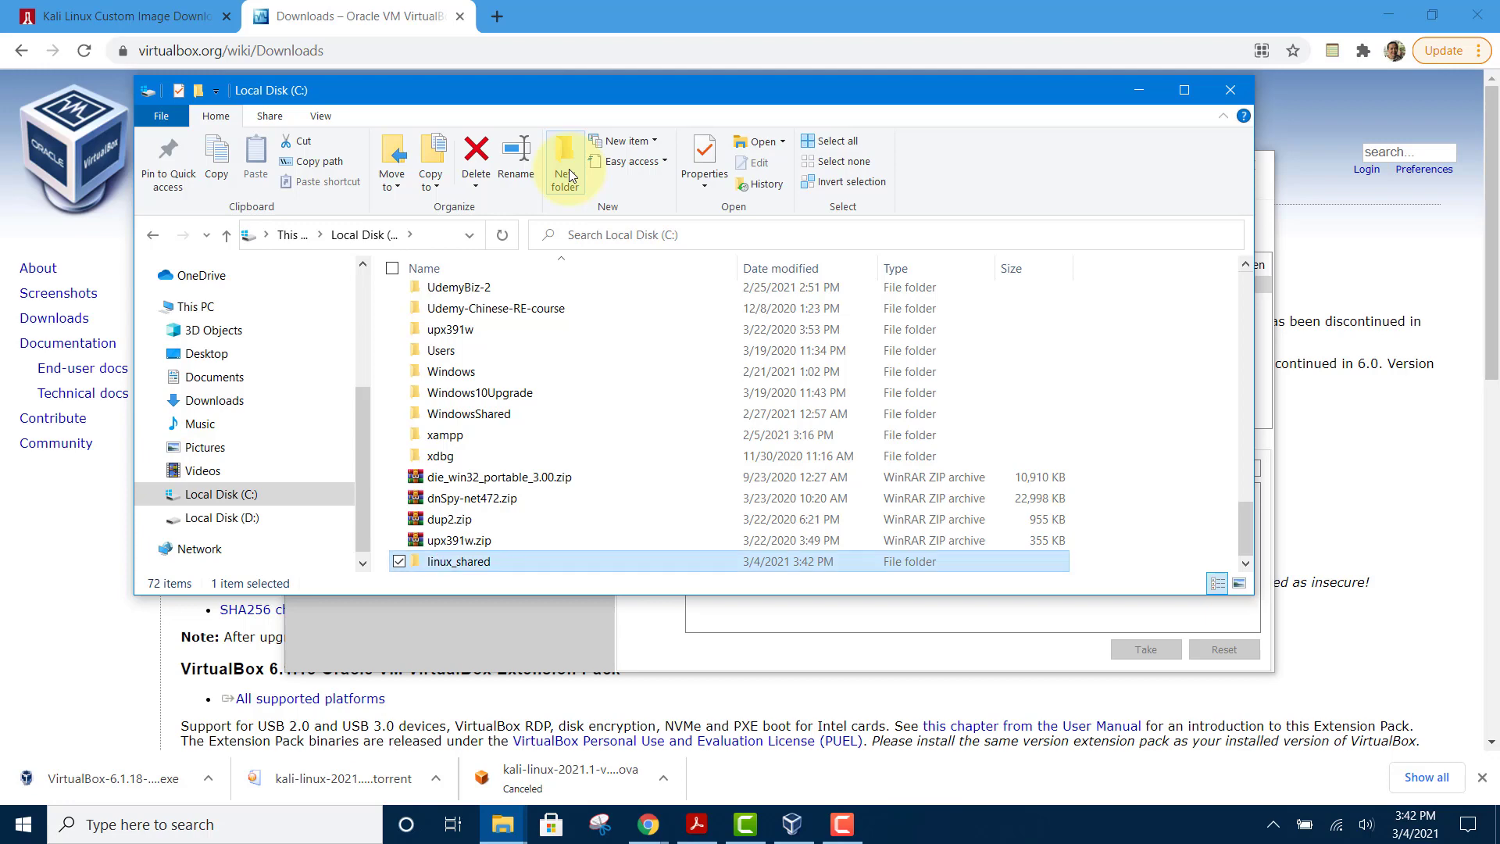
{"action": "mouse_move", "coordinate": [272, 627]}
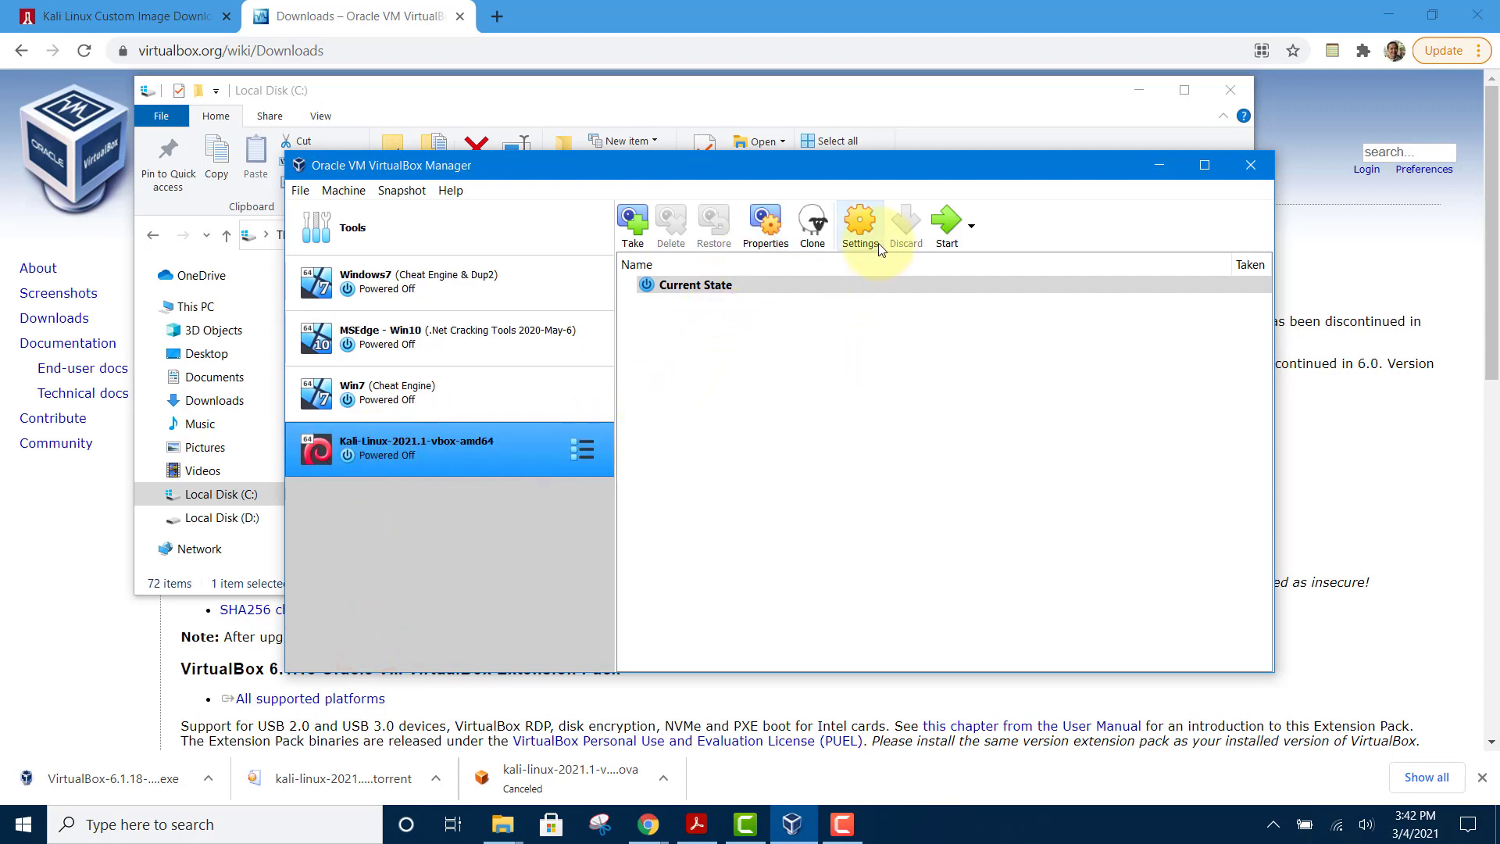
Show the Shared Folders settings of the Kali Linux machine.
{"action": "left_click", "coordinate": [859, 224]}
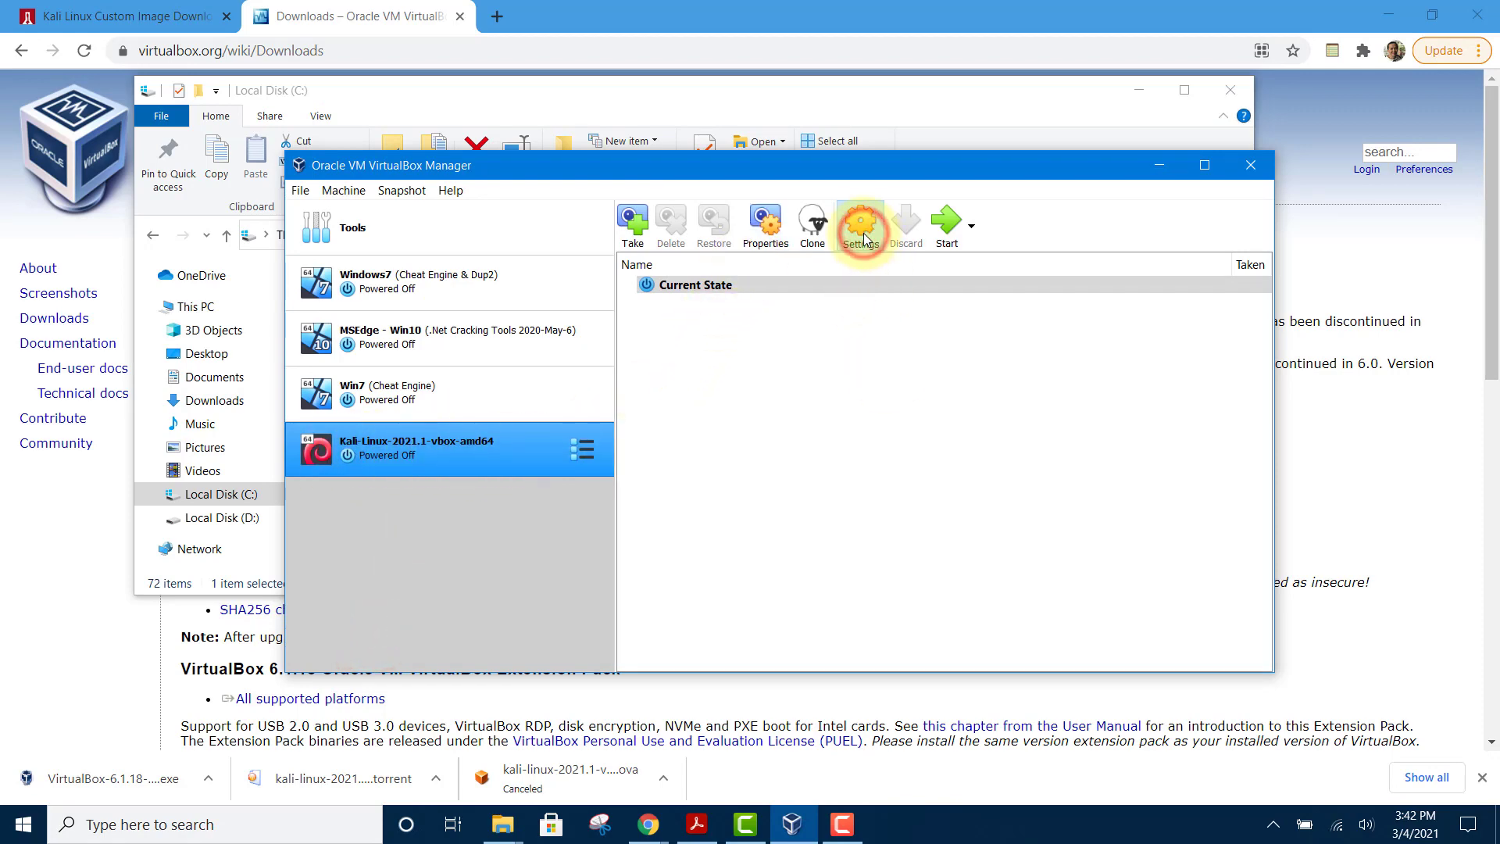
{"action": "left_click", "coordinate": [860, 225]}
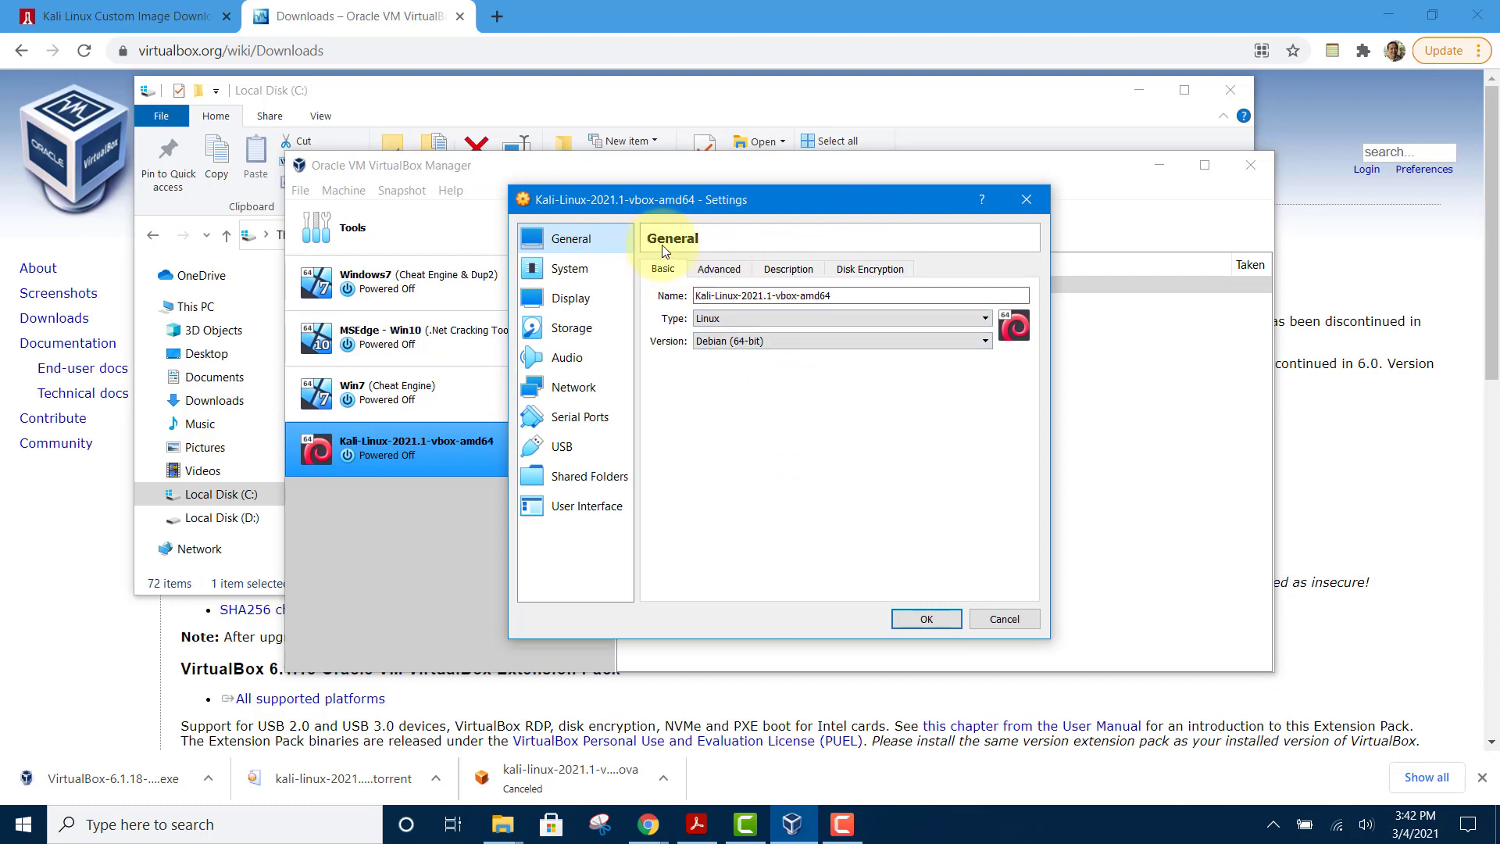
{"action": "left_click", "coordinate": [590, 475]}
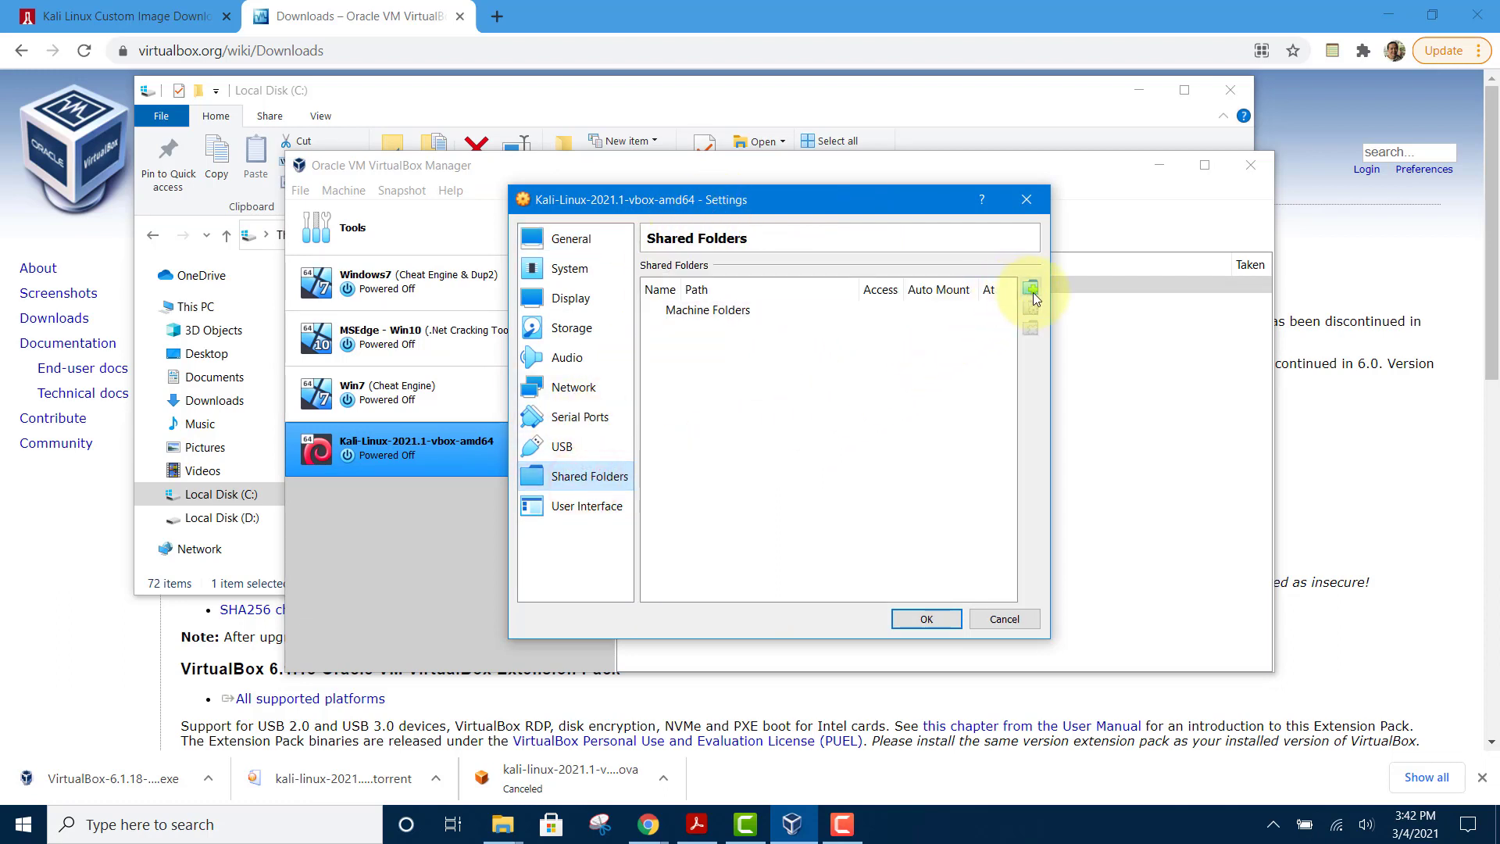
Start a new share and browse the host for its folder via Other....
{"action": "left_click", "coordinate": [1031, 289]}
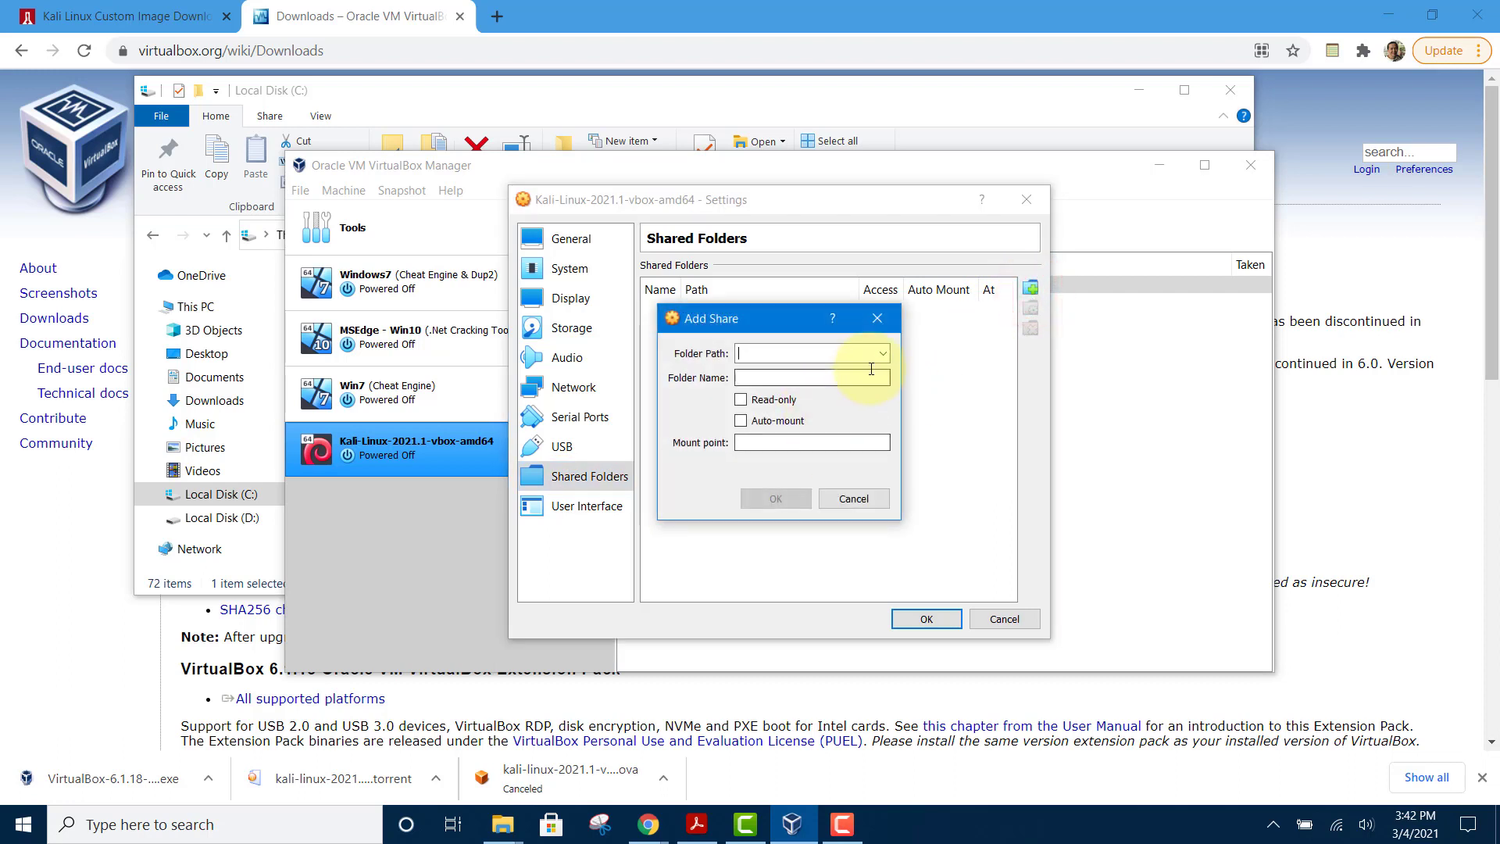
{"action": "left_click", "coordinate": [881, 353]}
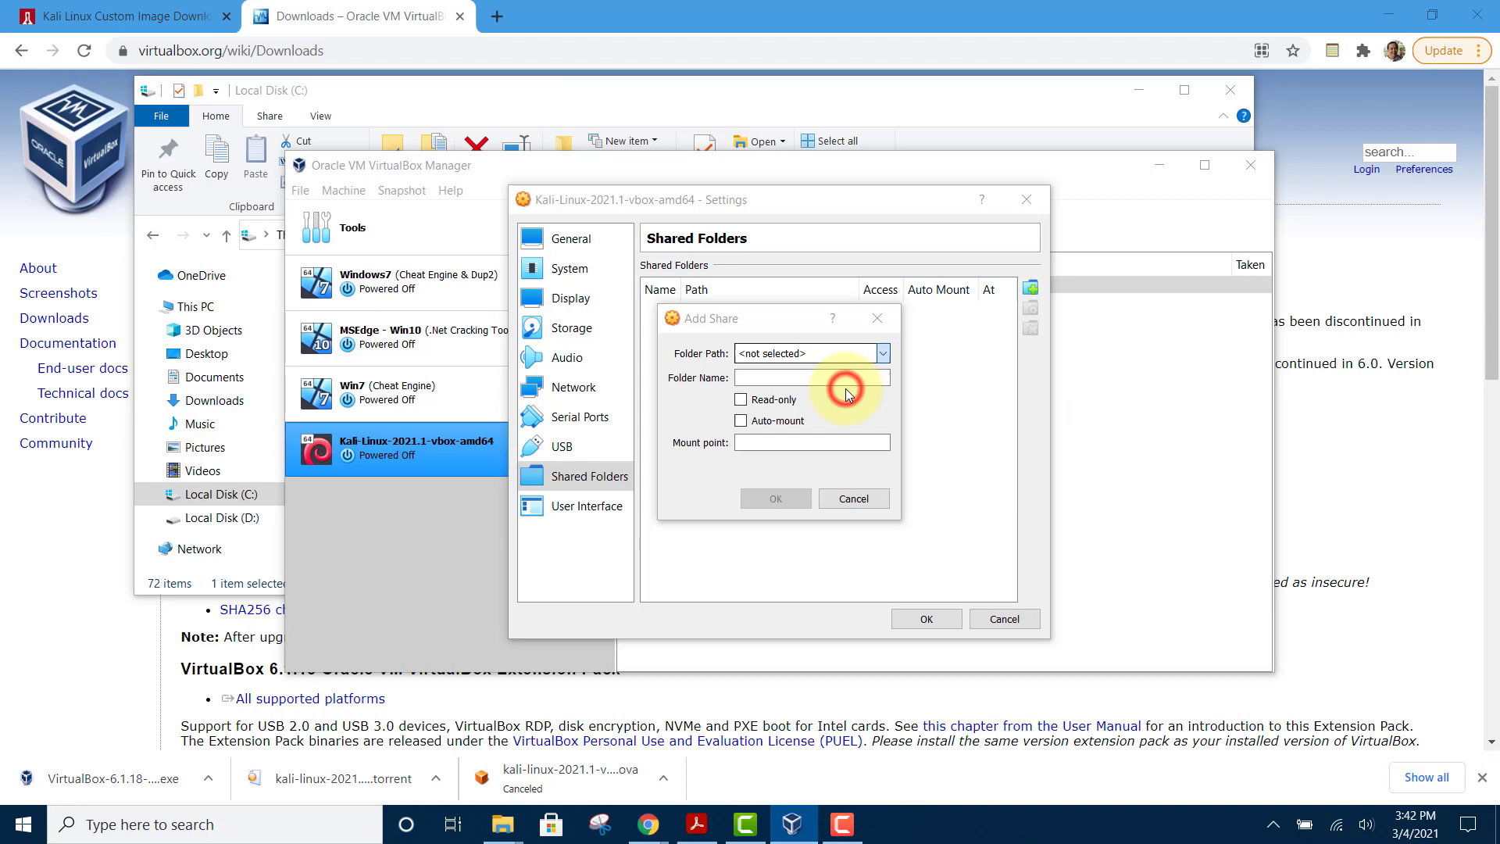
{"action": "left_click", "coordinate": [881, 353]}
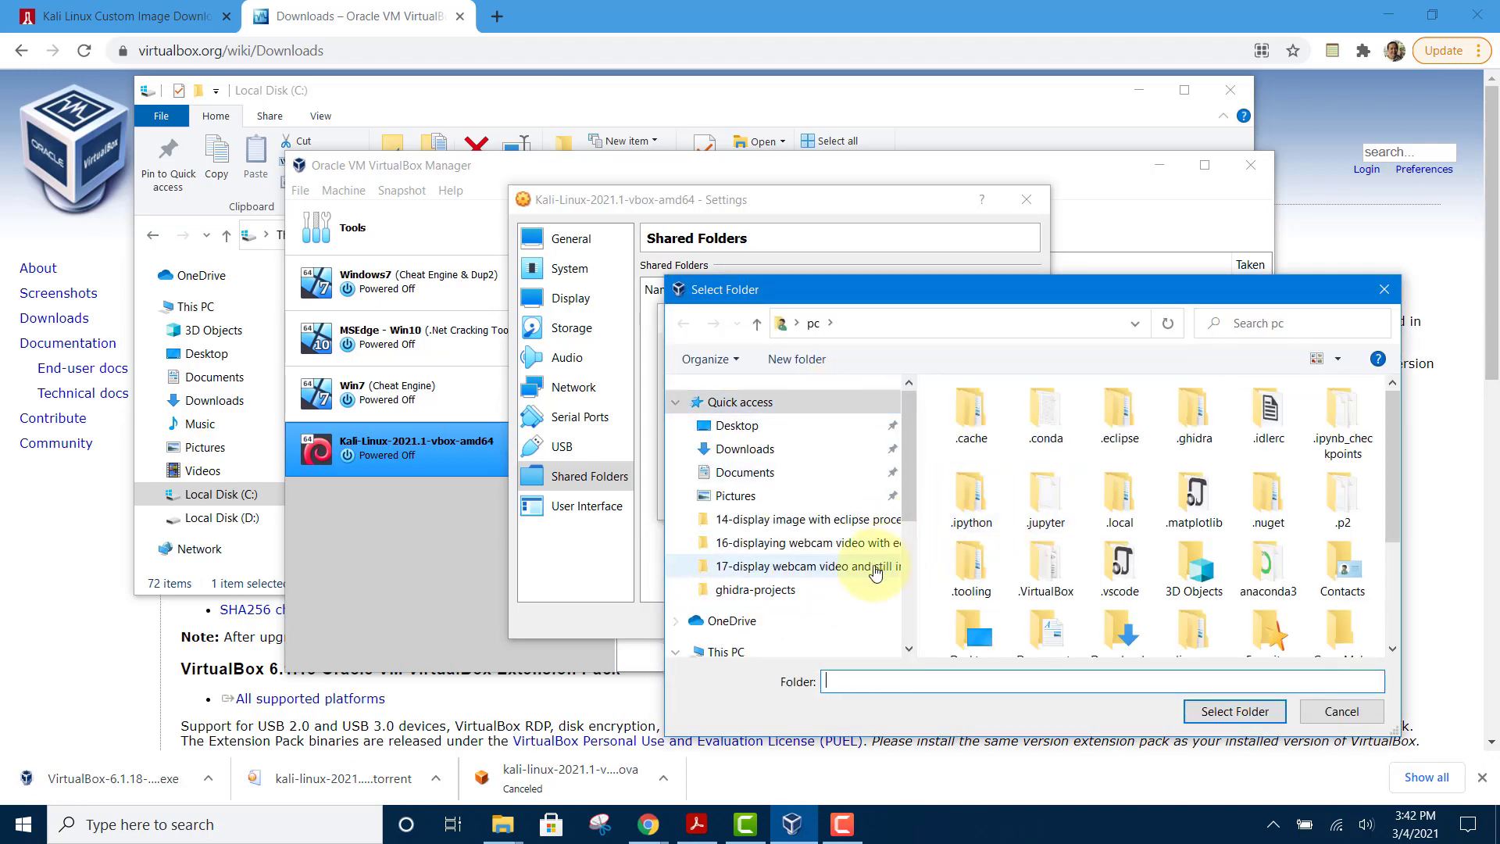
Select linux_shared under This PC > Local Disk (C:) in the folder picker.
{"action": "left_click", "coordinate": [726, 613]}
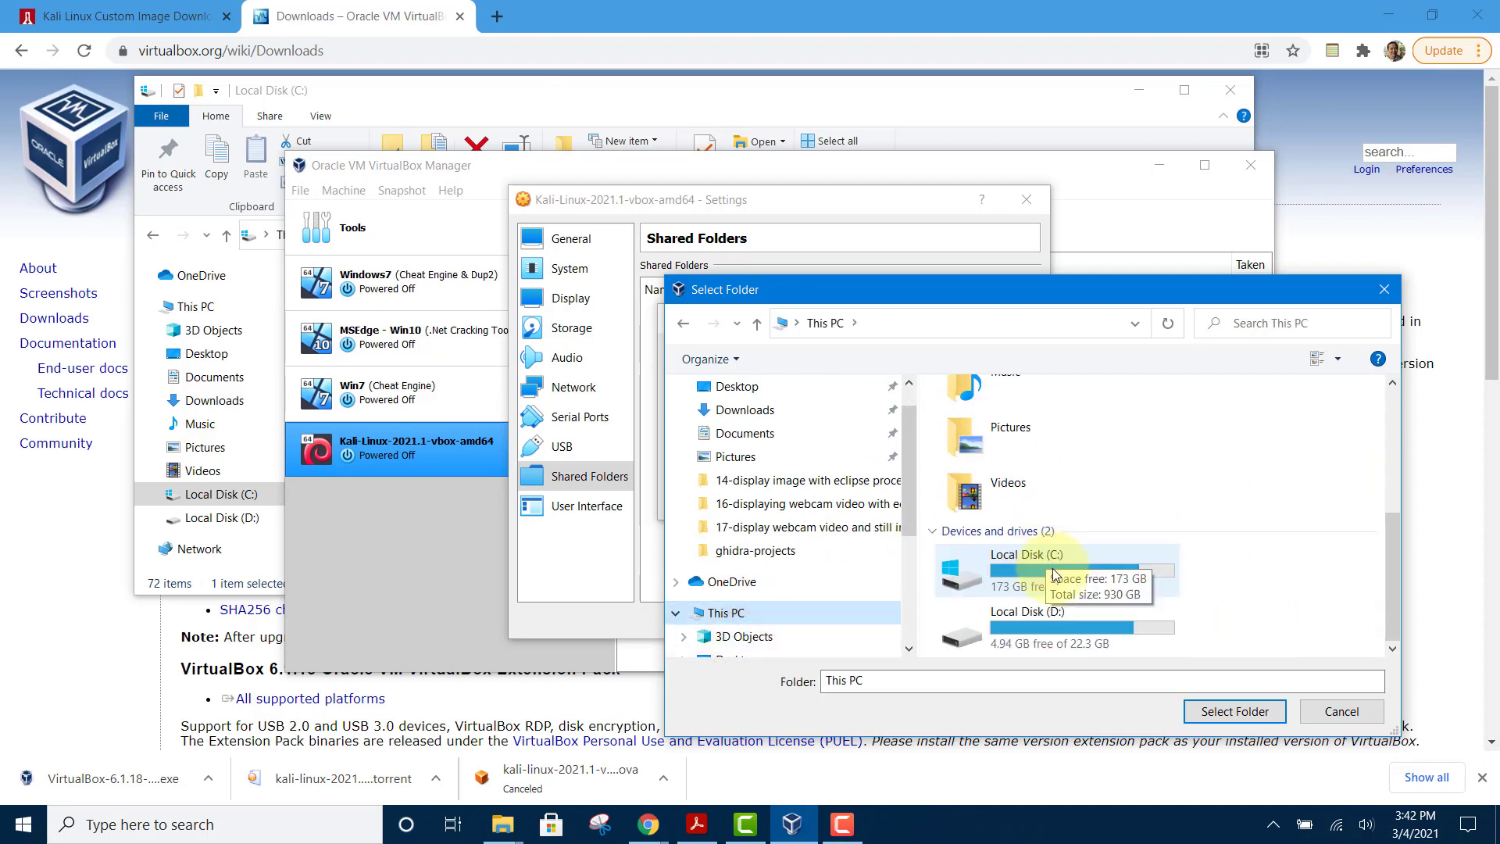
{"action": "double_click", "coordinate": [1027, 566]}
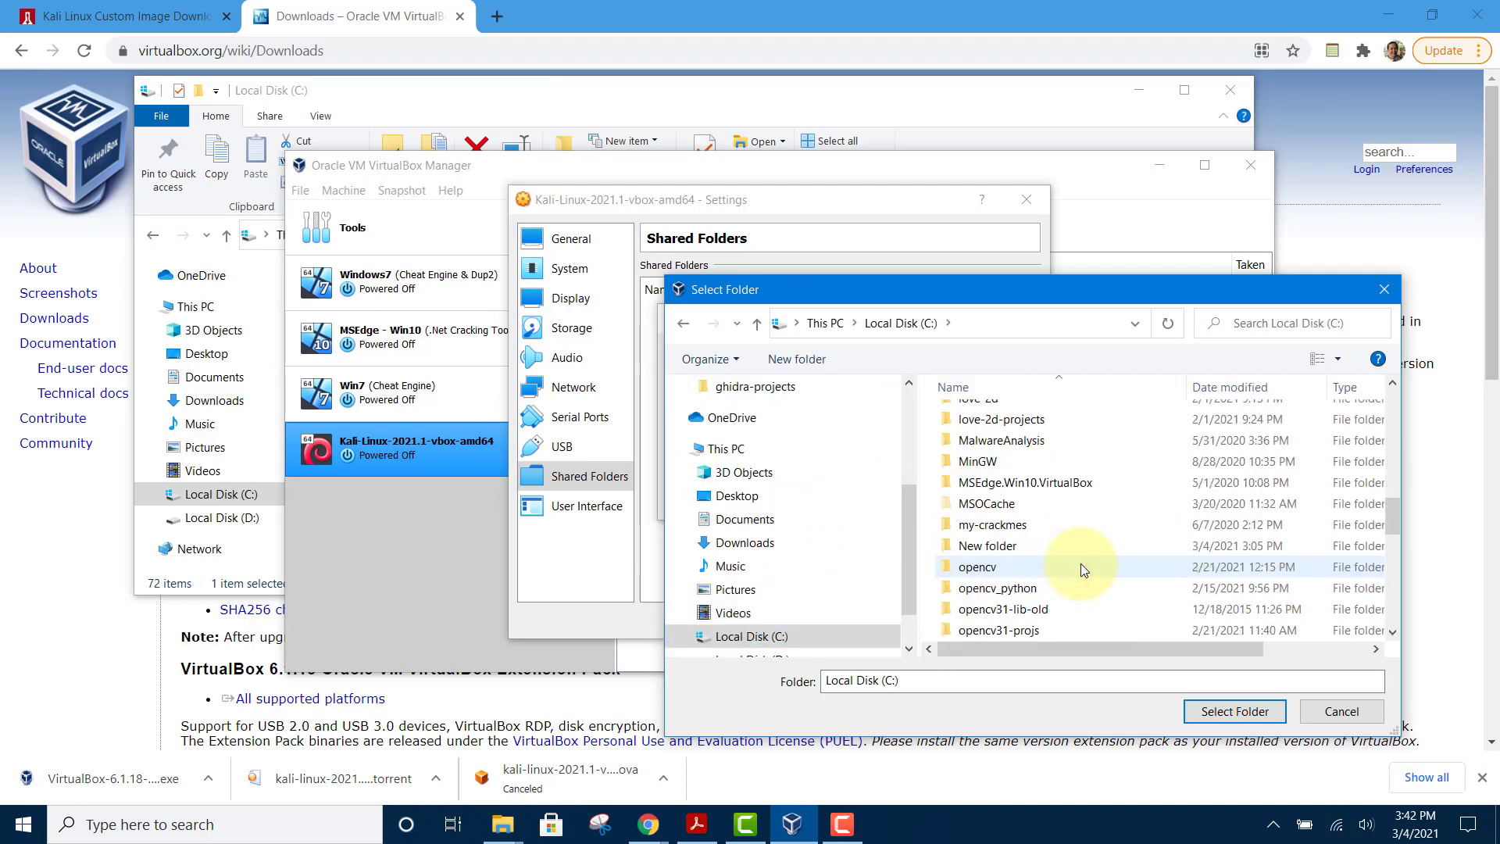
{"action": "scroll", "scroll_direction": "down", "scroll_amount": 3}
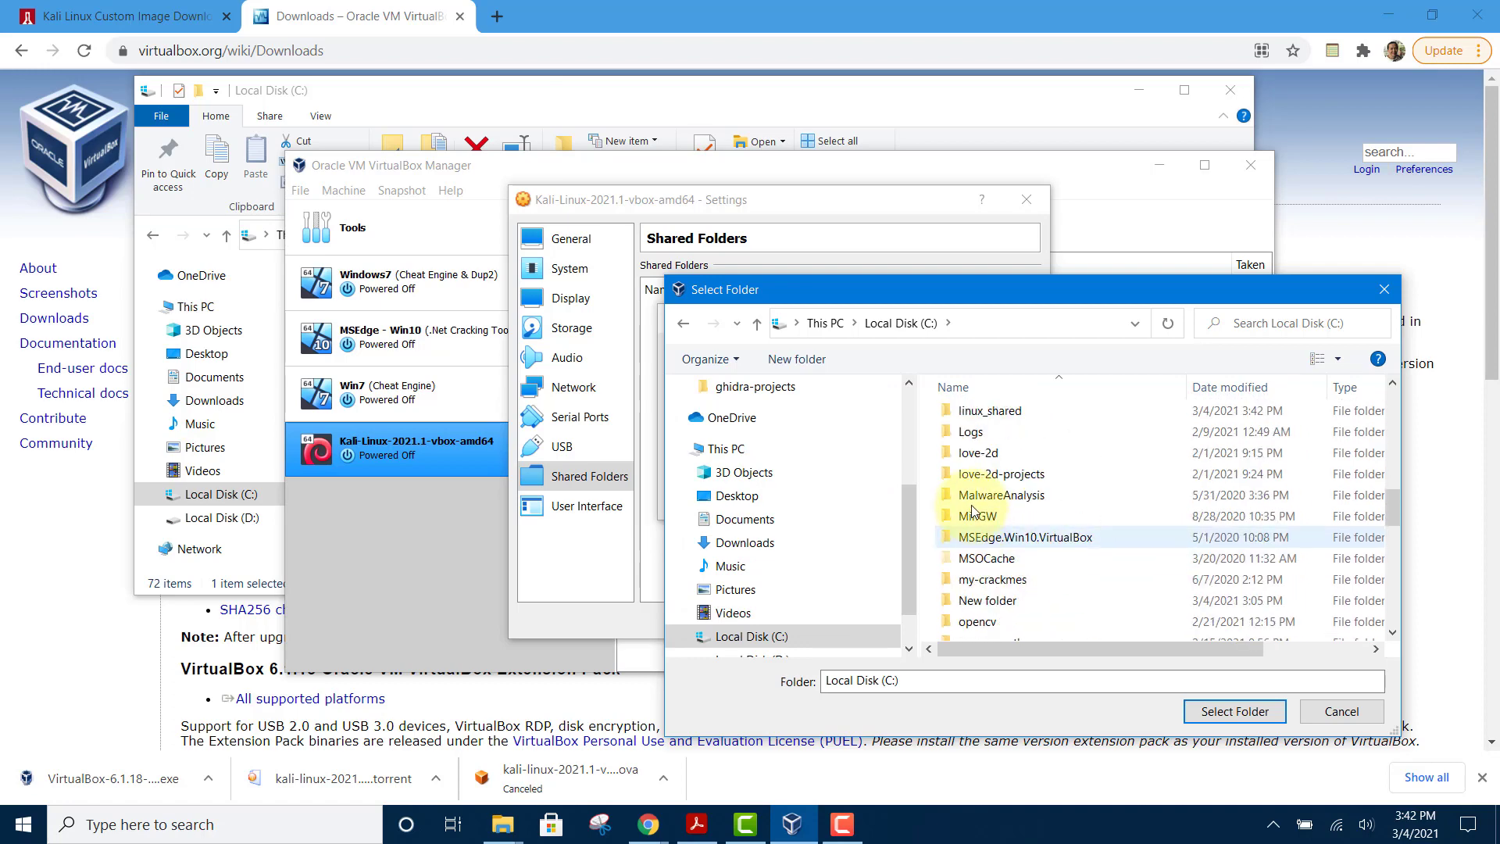
{"action": "left_click", "coordinate": [991, 411]}
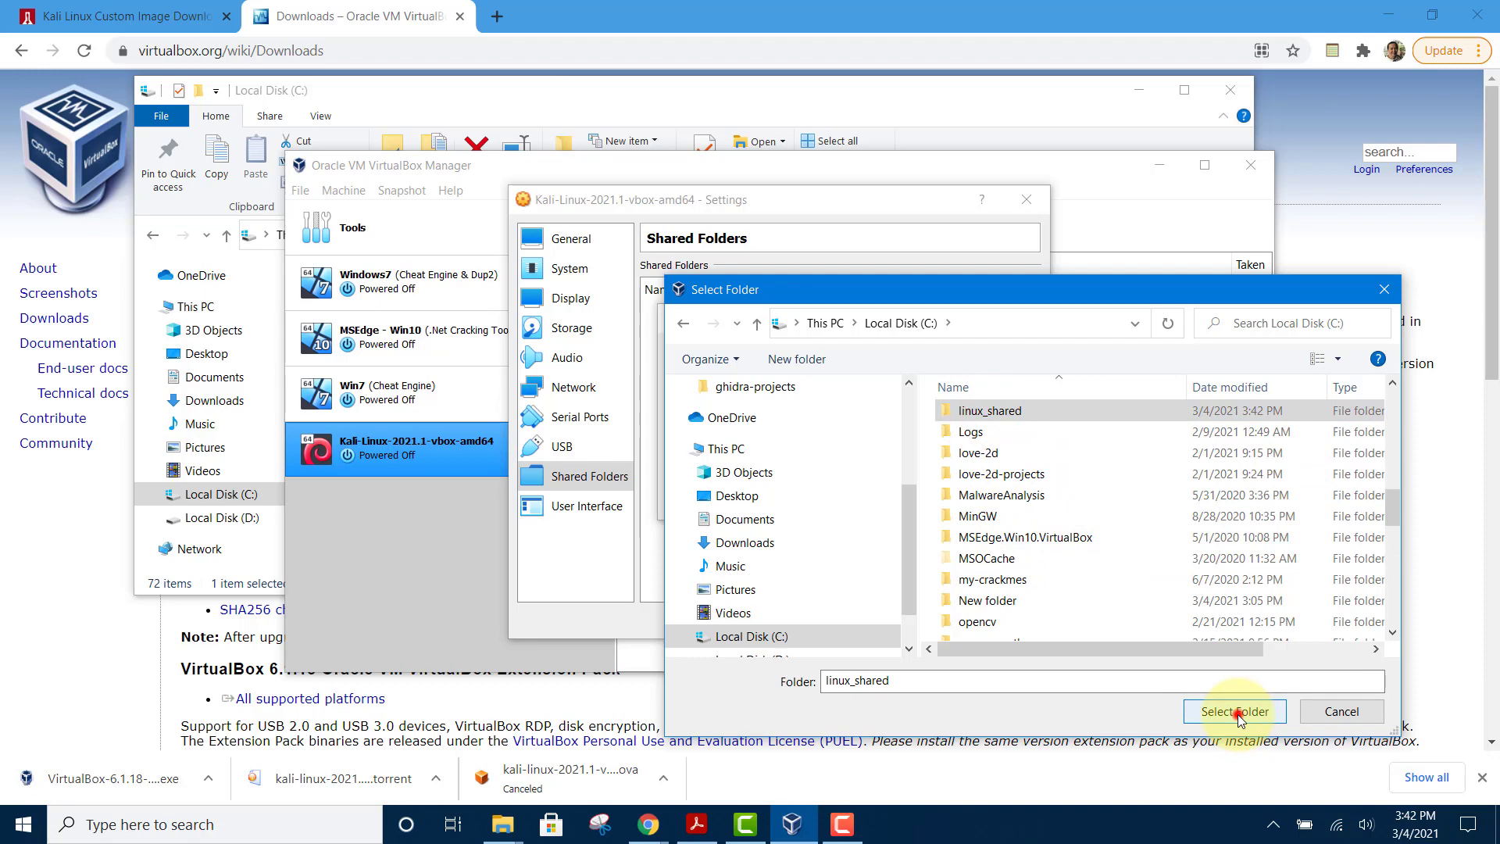
Add C:\linux_shared as an auto-mounted, full-access share on the machine.
{"action": "left_click", "coordinate": [1233, 711]}
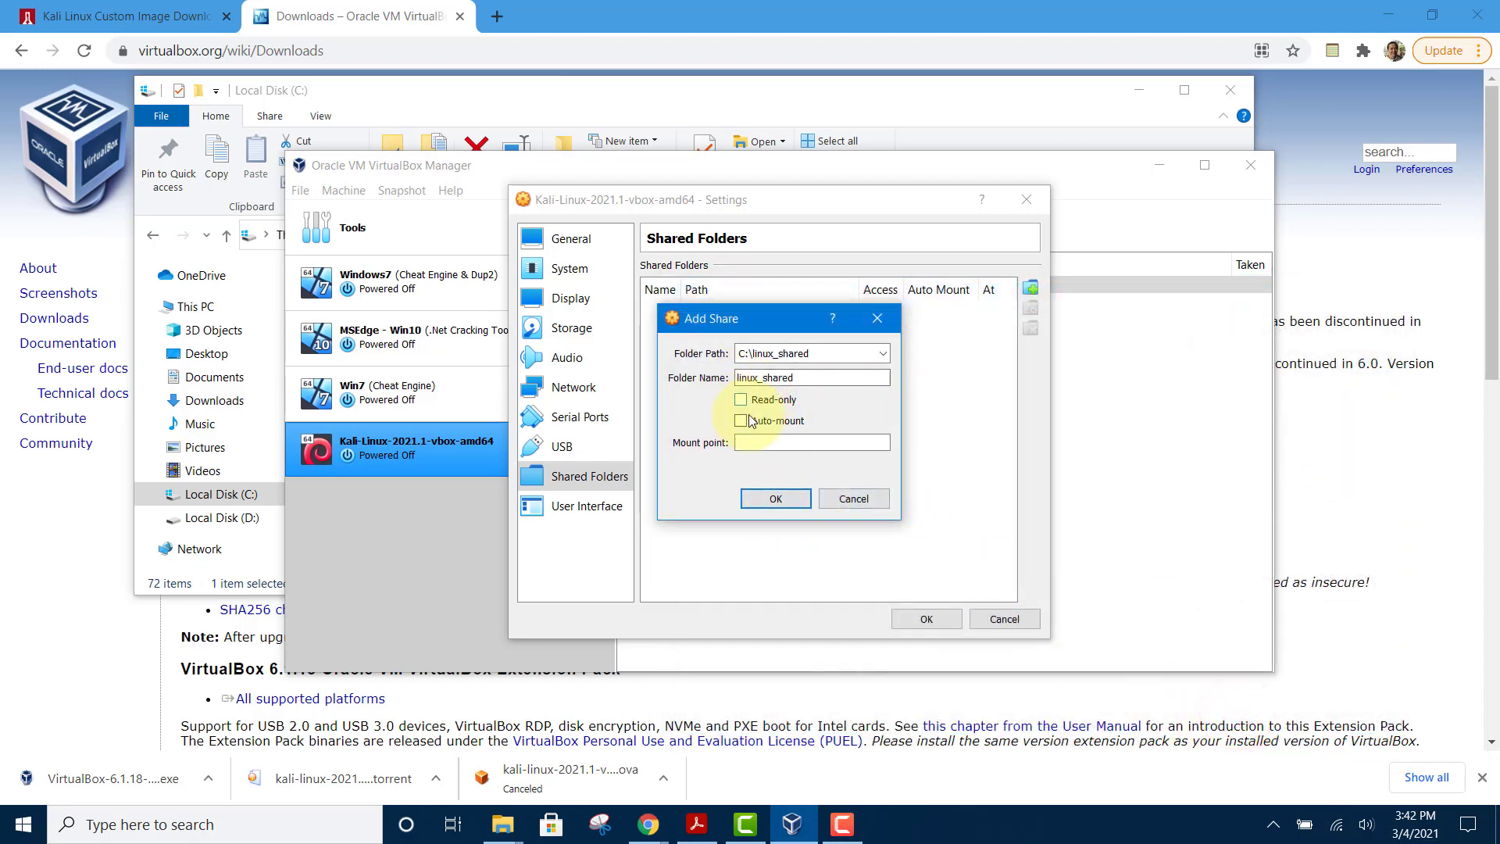
{"action": "left_click", "coordinate": [741, 421]}
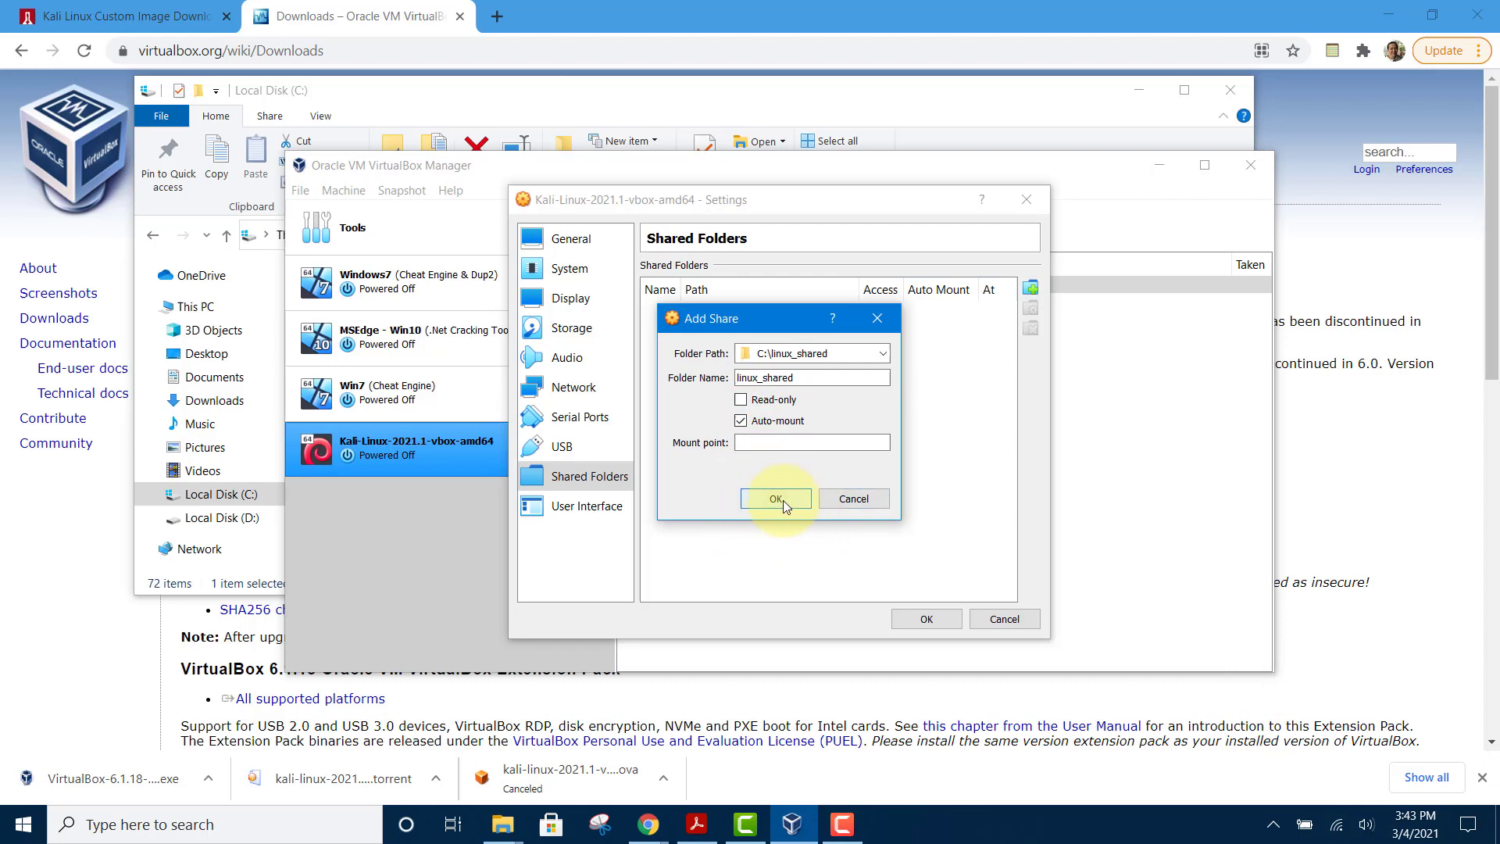
{"action": "mouse_move", "coordinate": [761, 433]}
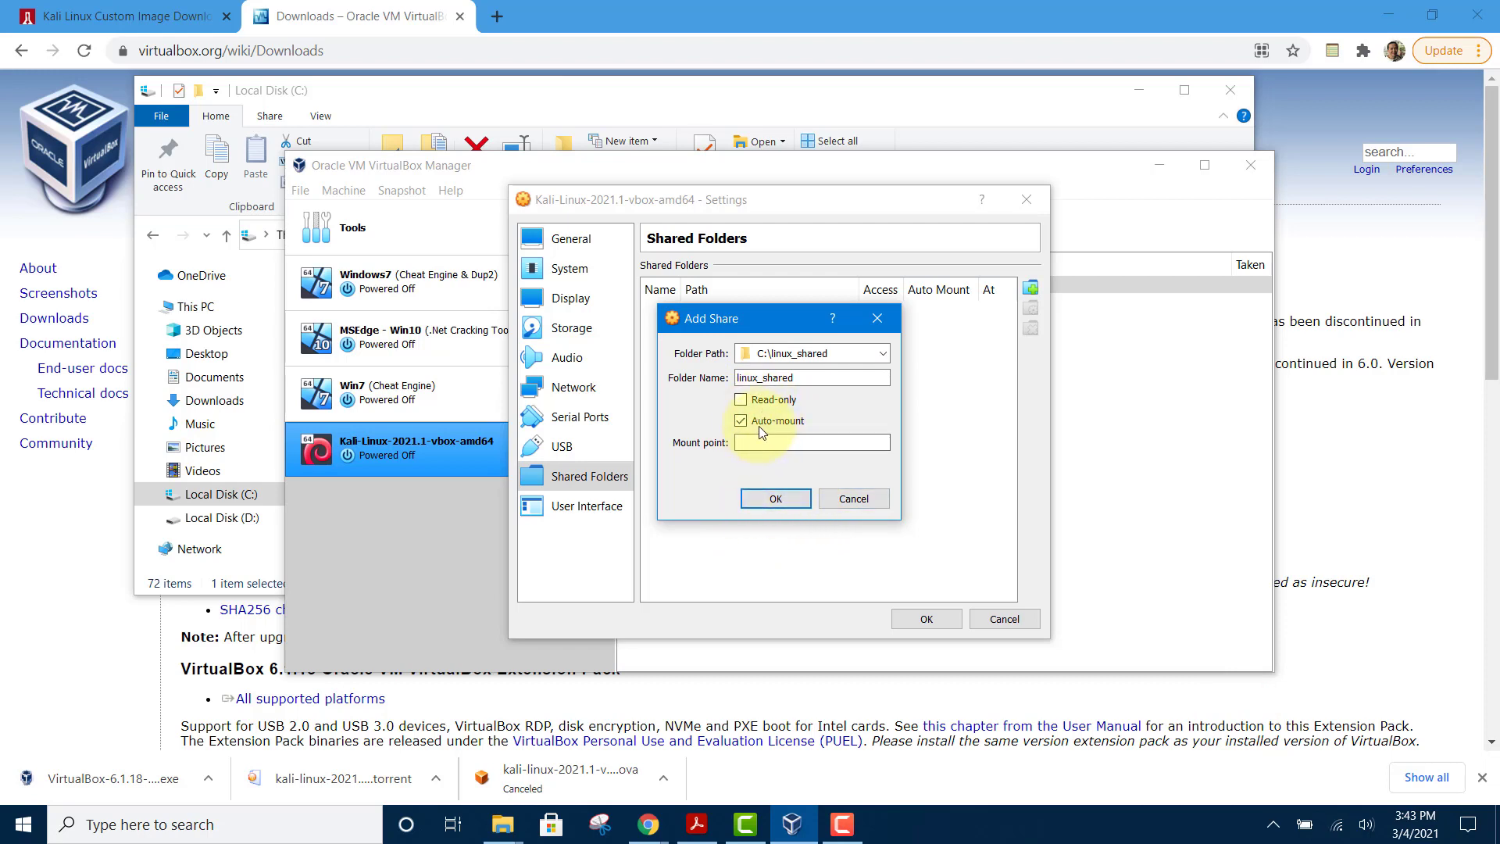
{"action": "mouse_move", "coordinate": [778, 420]}
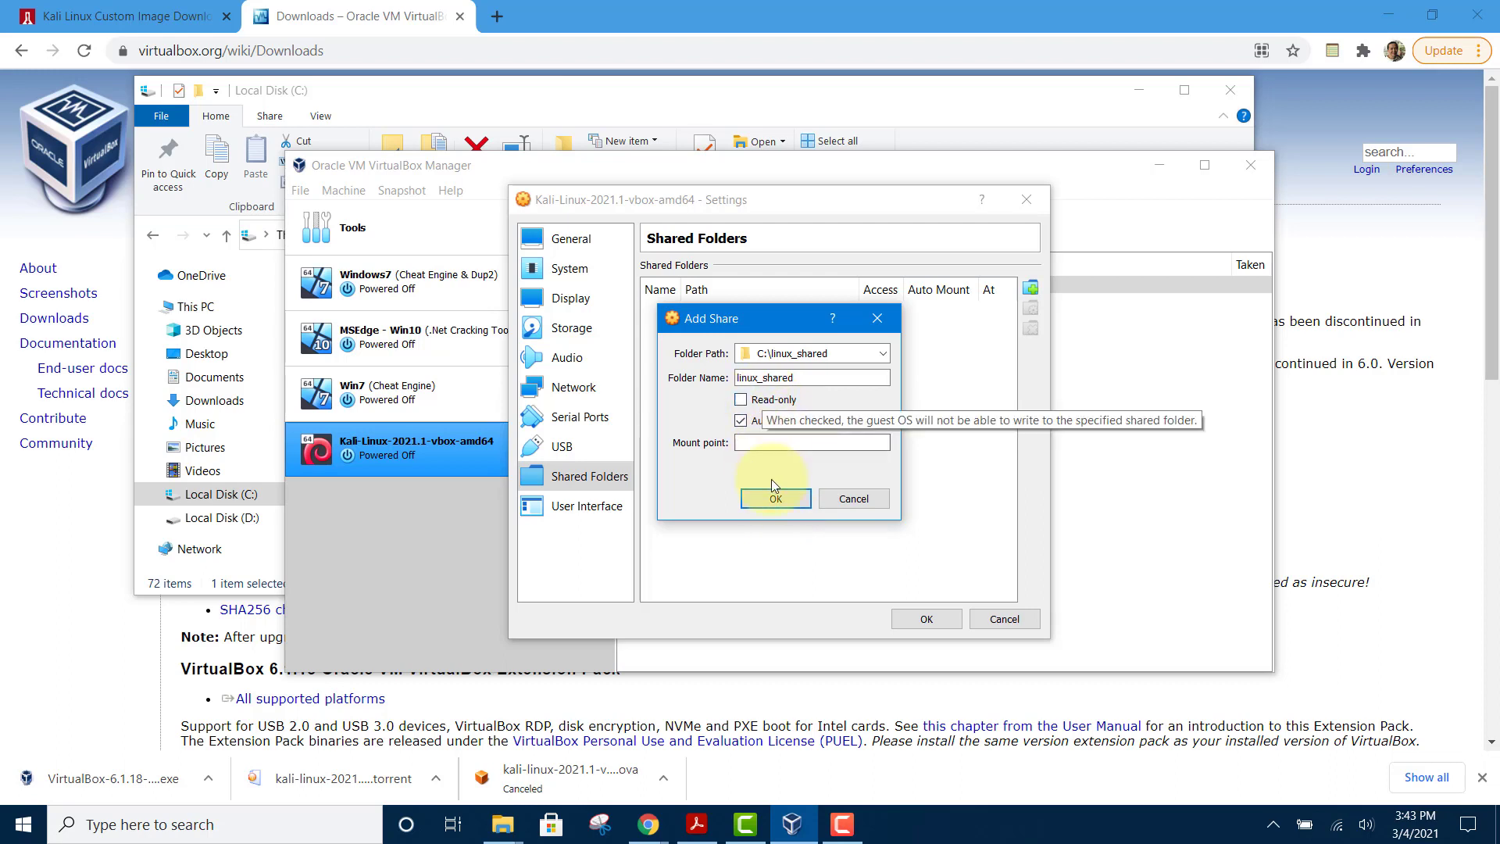
{"action": "left_click", "coordinate": [775, 499]}
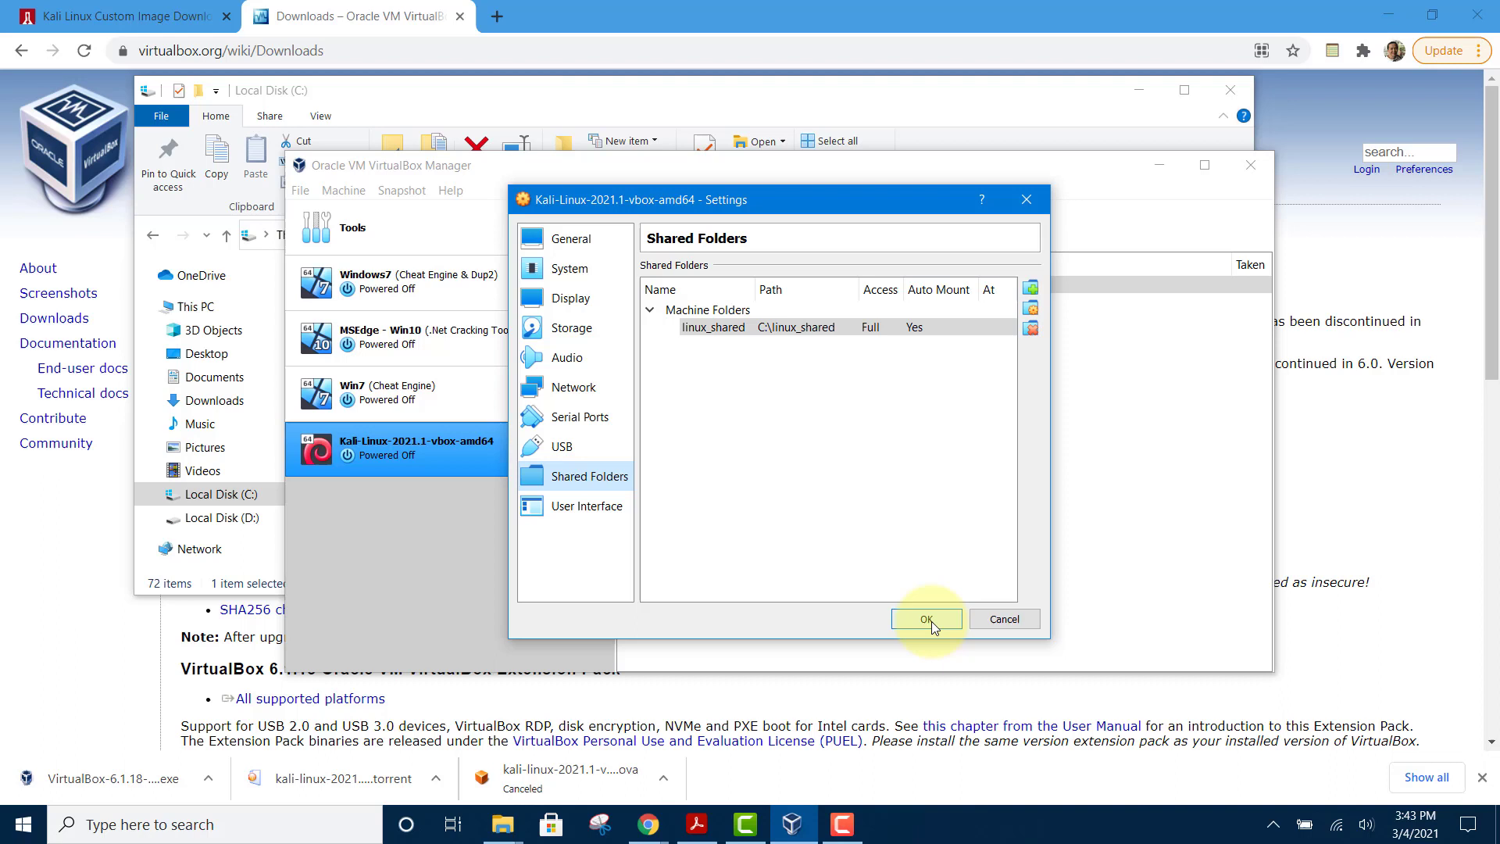
Save the machine settings, leaving the Kali VM at its login screen.
{"action": "left_click", "coordinate": [924, 619]}
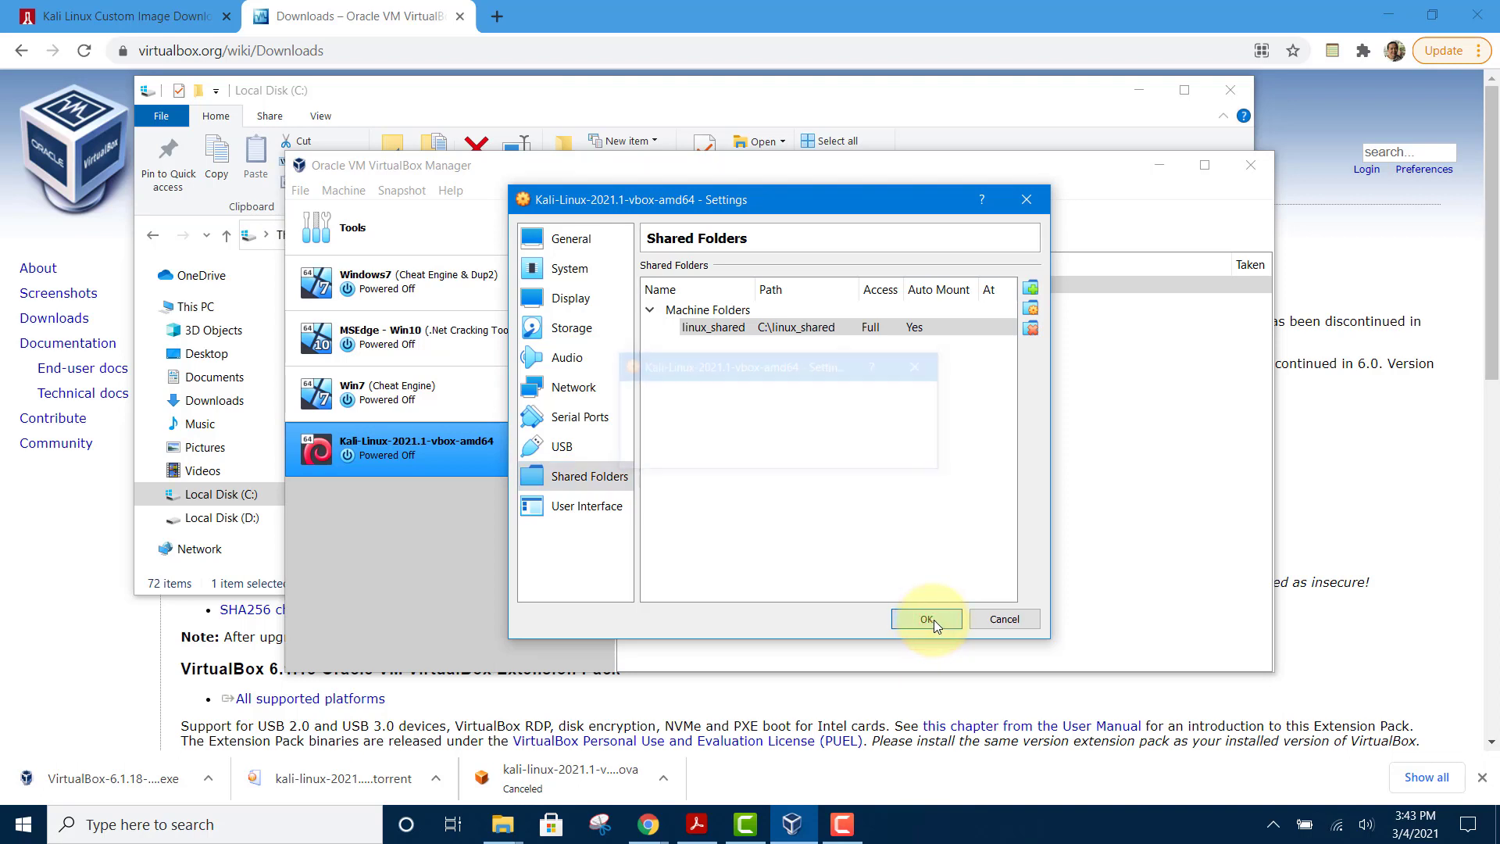
{"action": "left_click", "coordinate": [923, 618]}
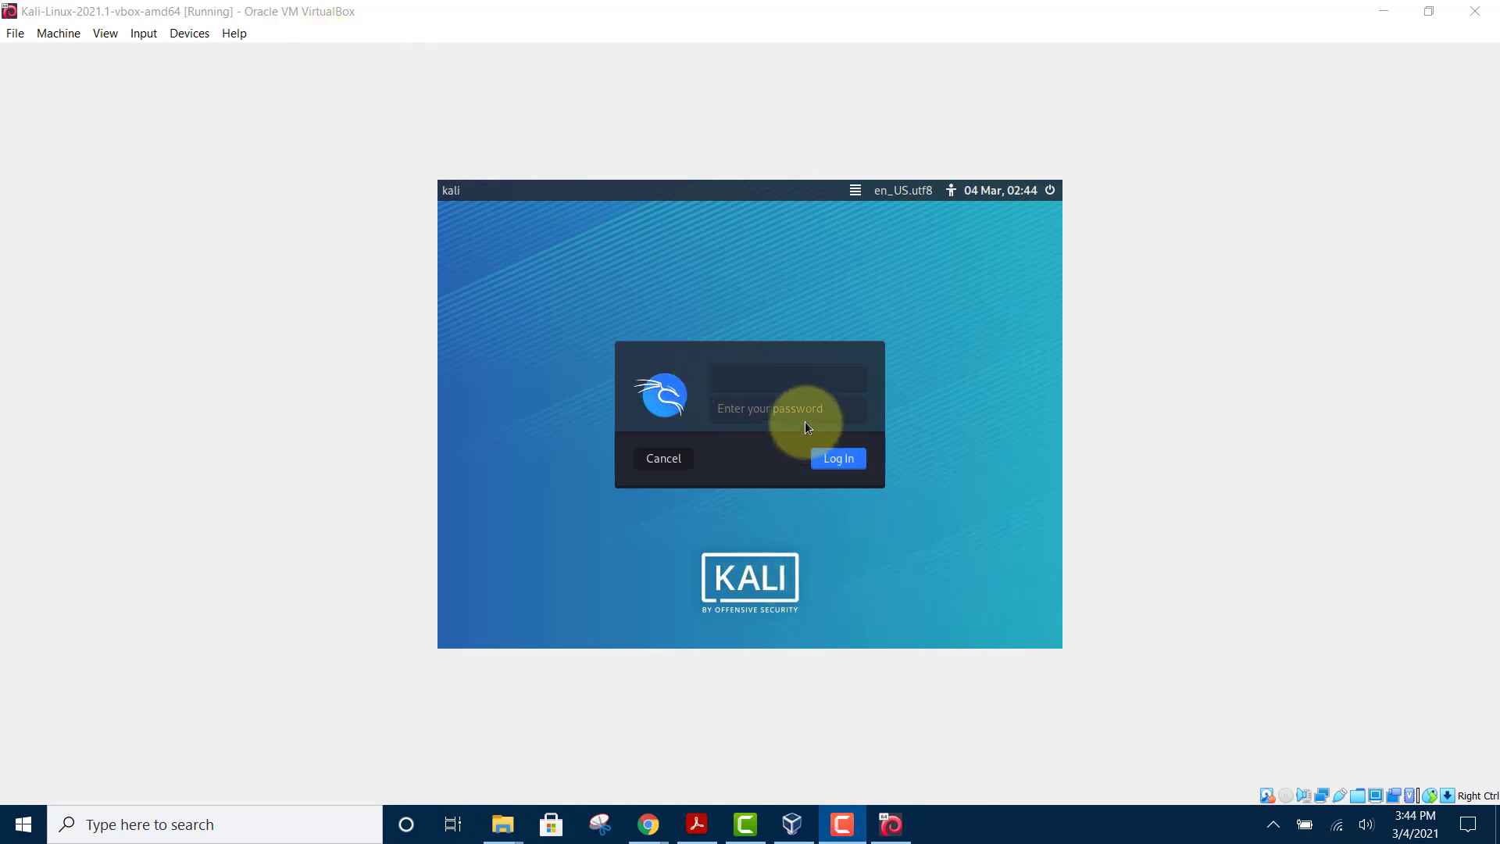
Log in to the Kali VM as user kali with its password and reach the desktop.
{"action": "type", "text": "kali"}
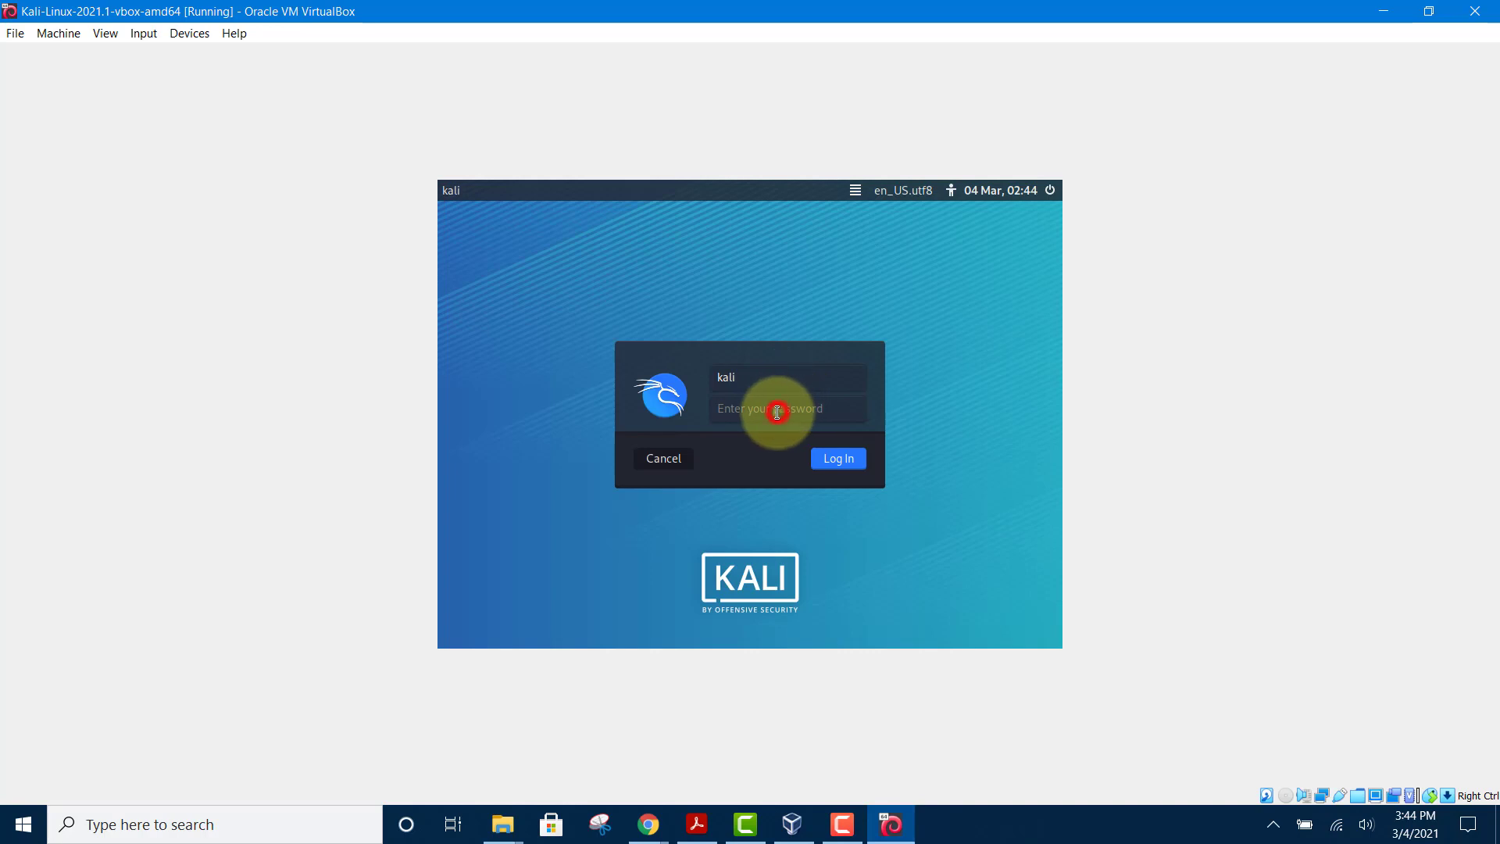
{"action": "type", "text": "password"}
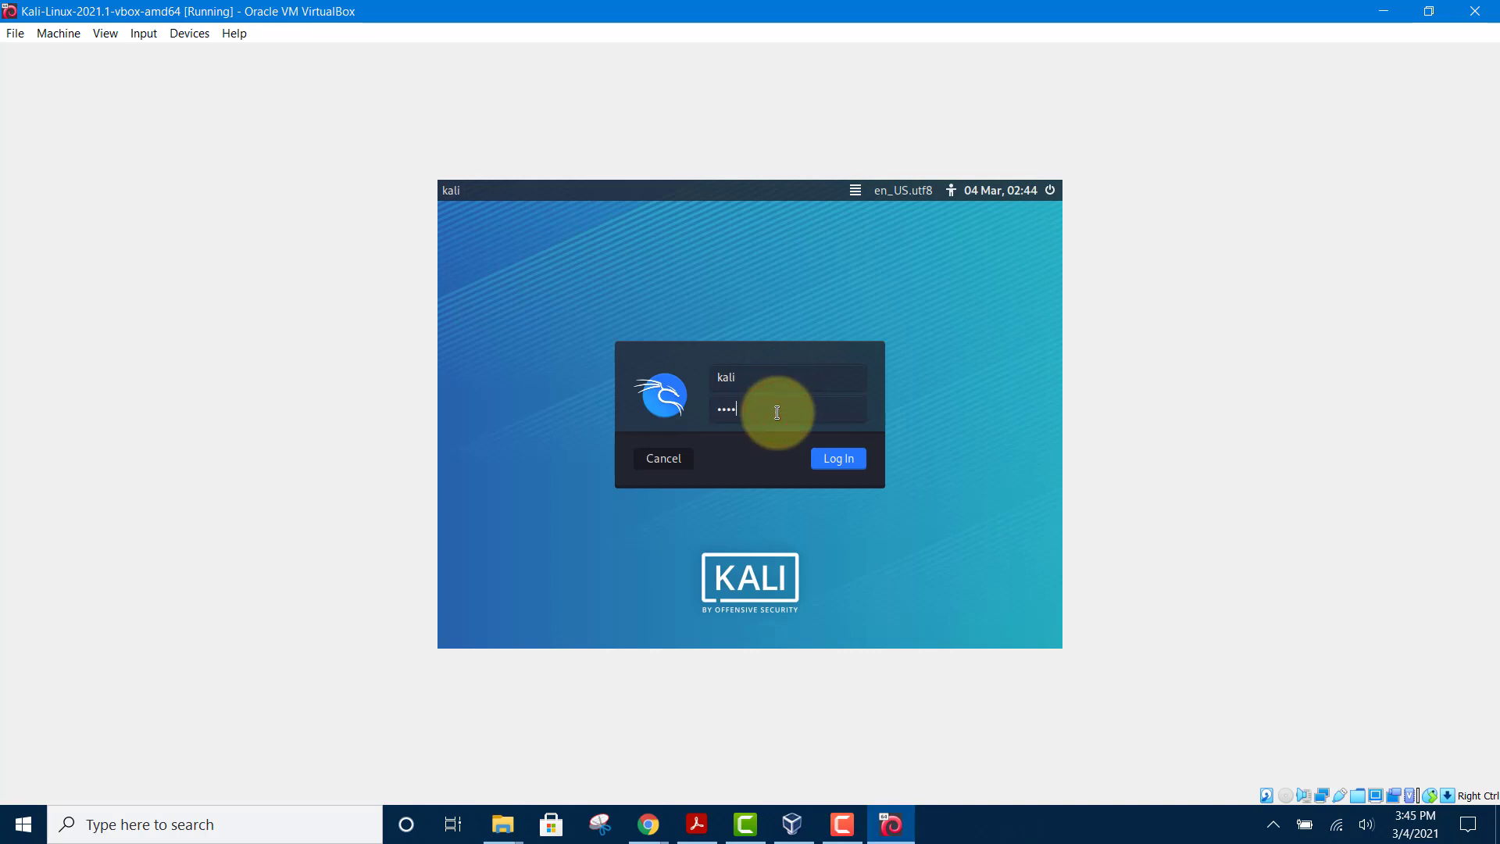
{"action": "left_click", "coordinate": [835, 458]}
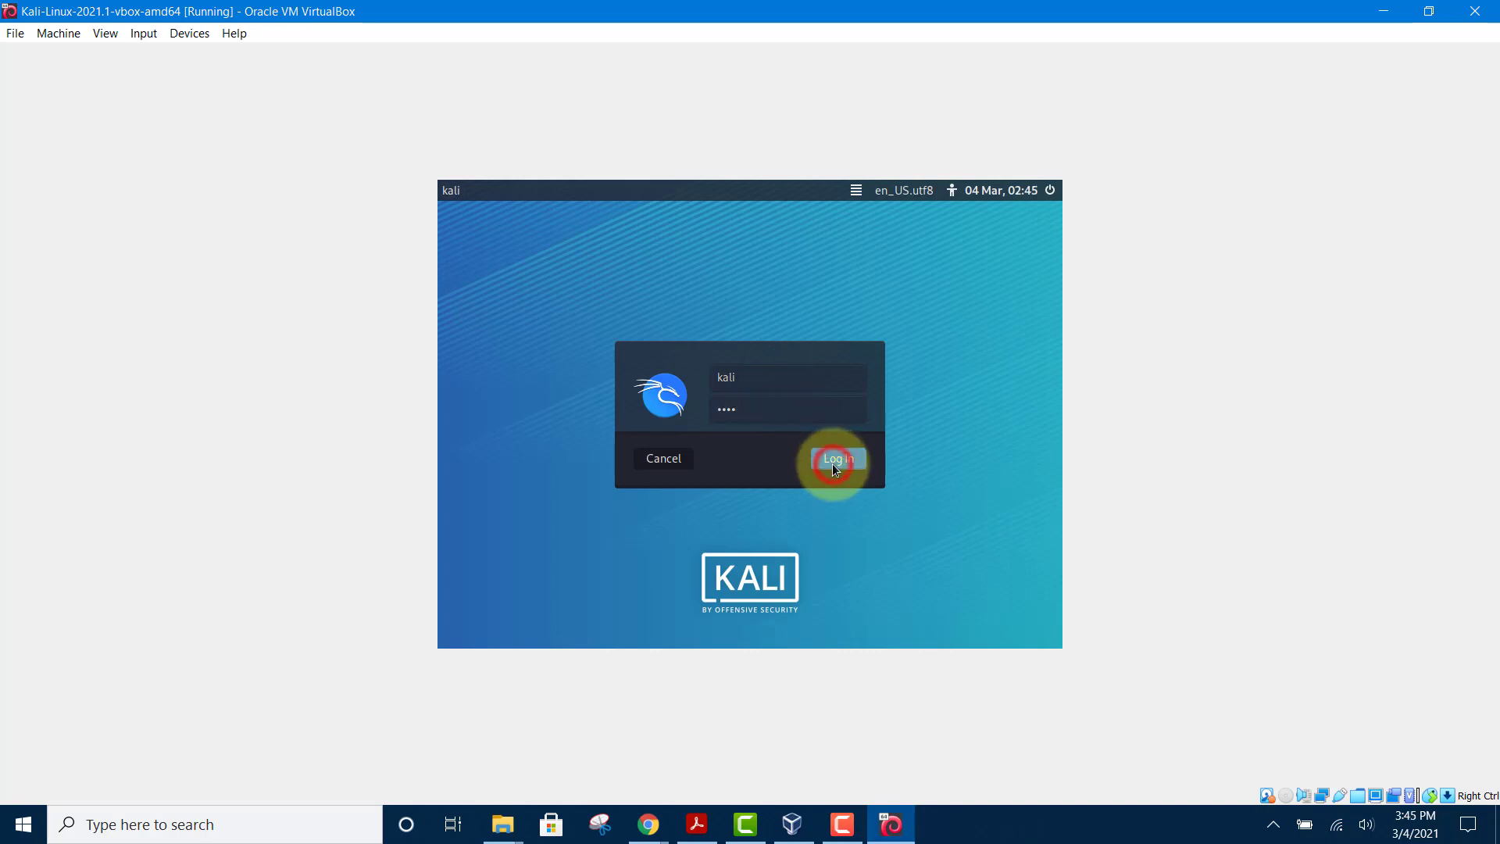
{"action": "left_click", "coordinate": [835, 459]}
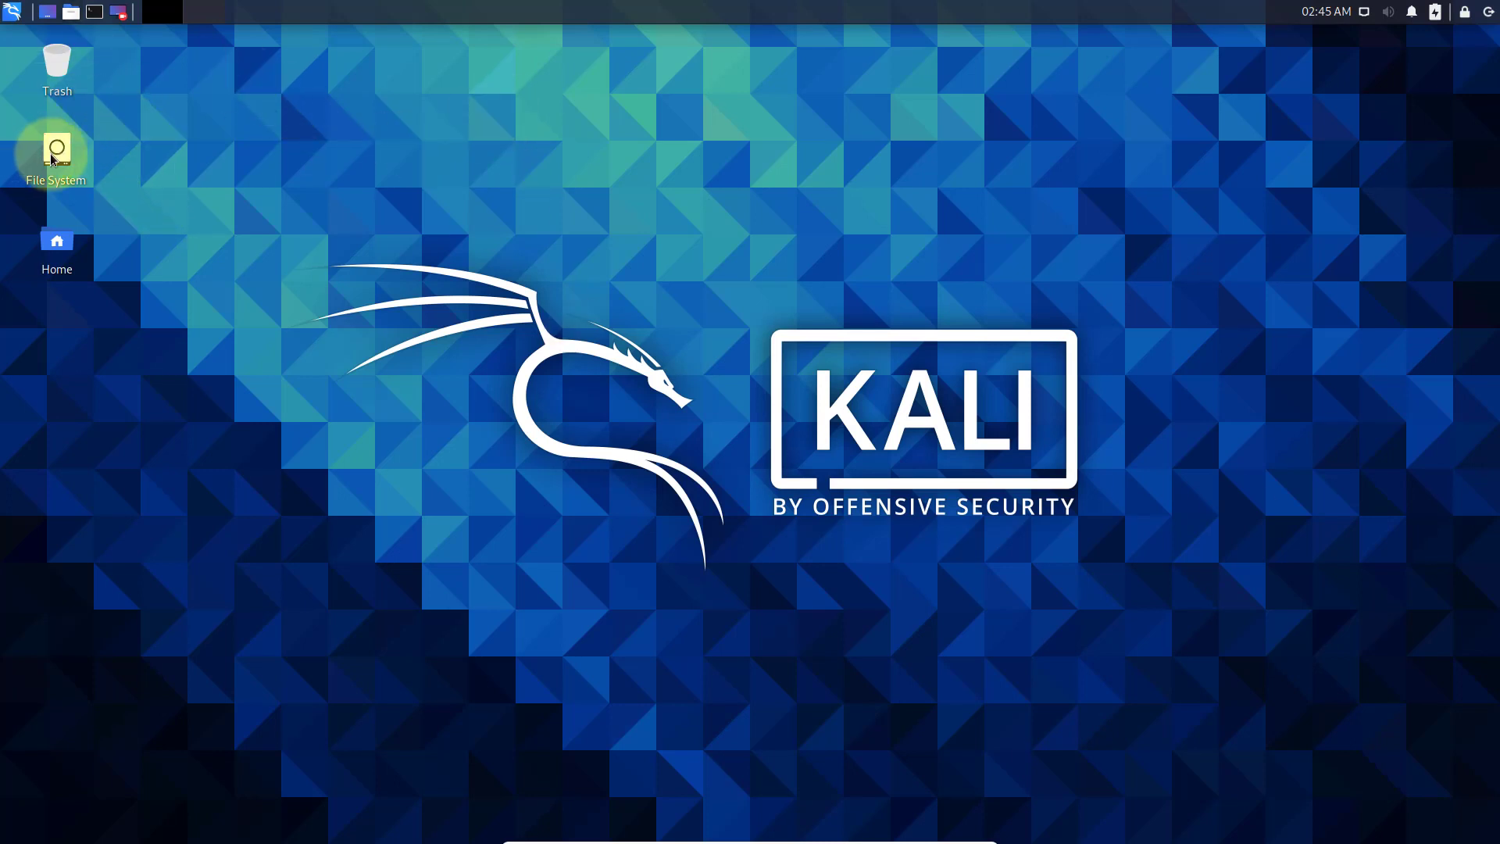
Browse the file system in Thunar to the empty sf_linux_shared mount under Devices.
{"action": "double_click", "coordinate": [56, 153]}
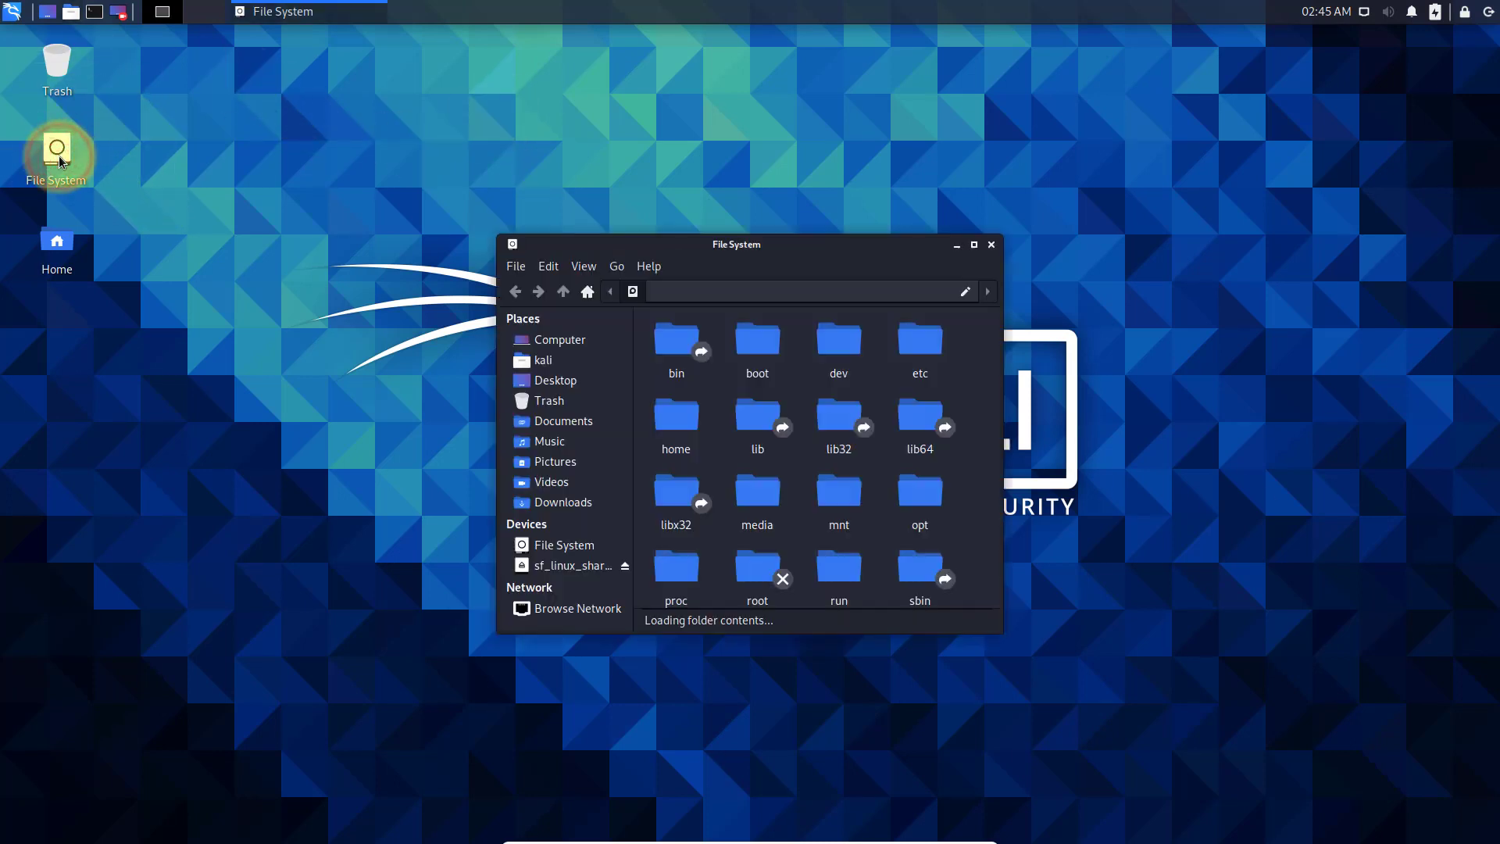
{"action": "left_click", "coordinate": [564, 544]}
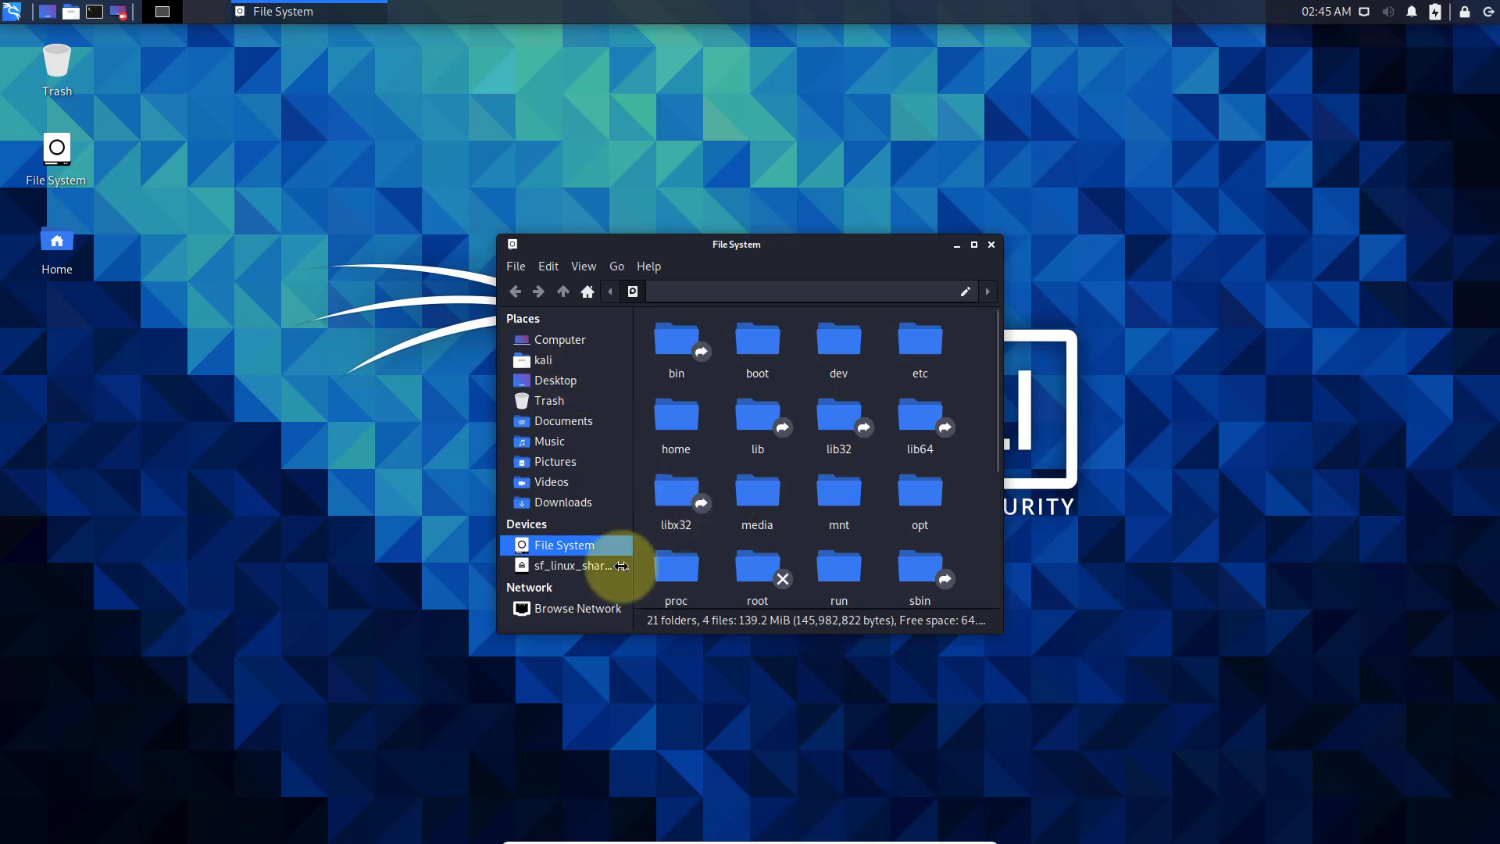
{"action": "left_click", "coordinate": [564, 566]}
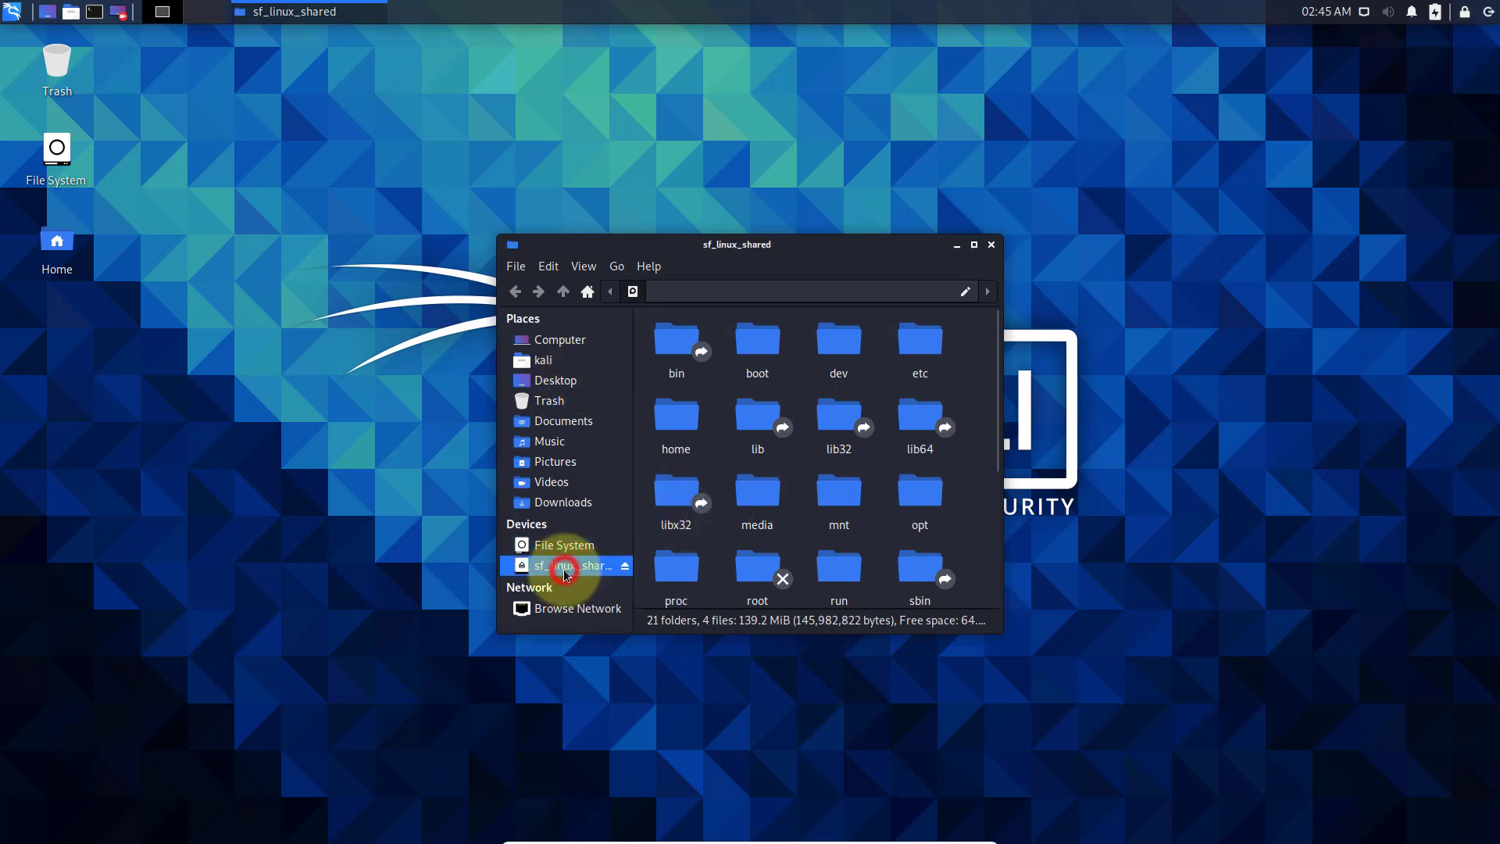
{"action": "left_click", "coordinate": [564, 565]}
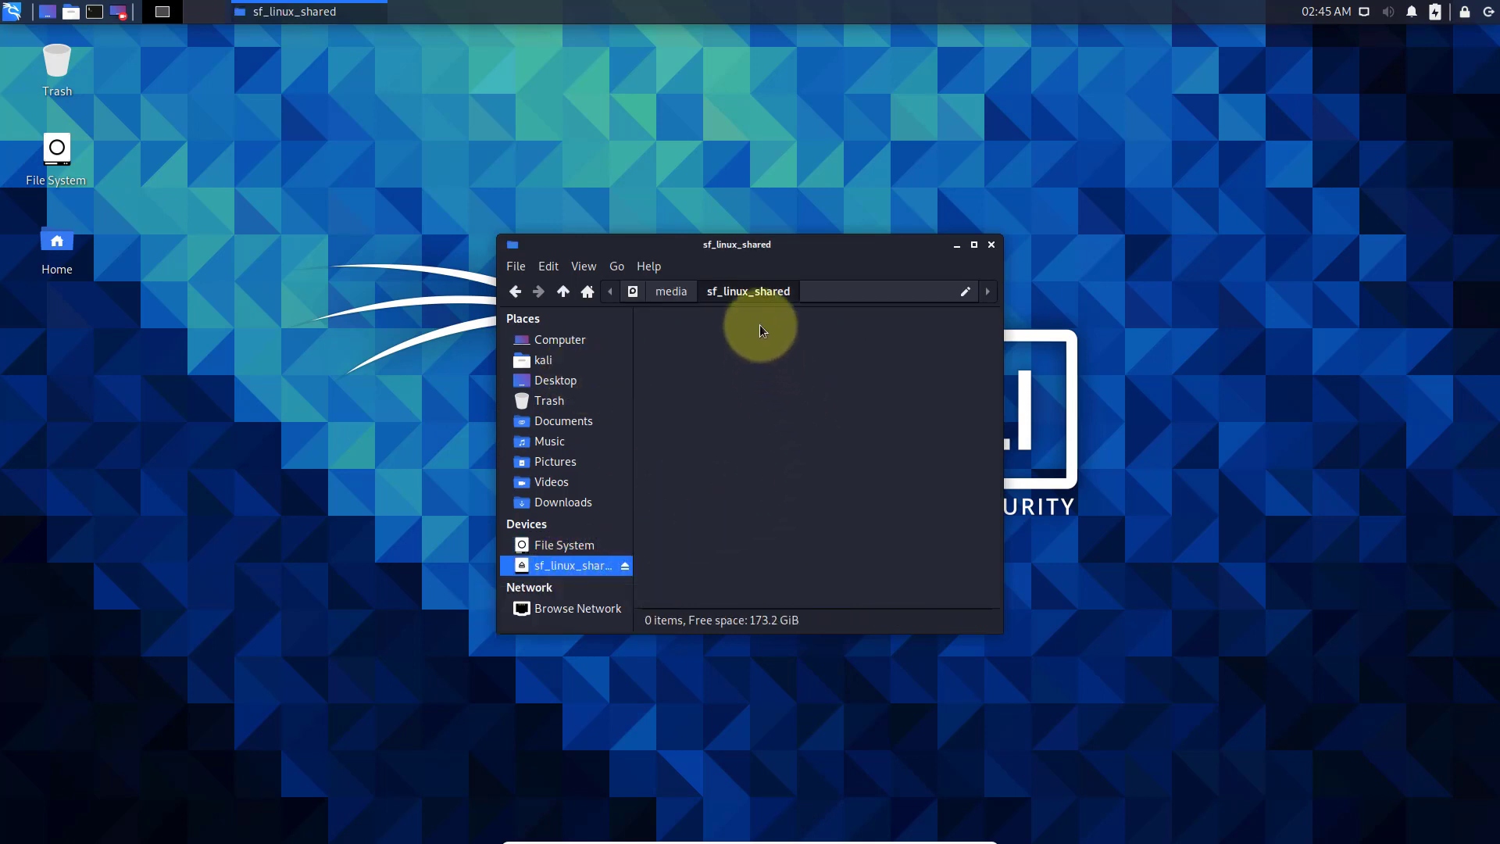
{"action": "mouse_move", "coordinate": [778, 420]}
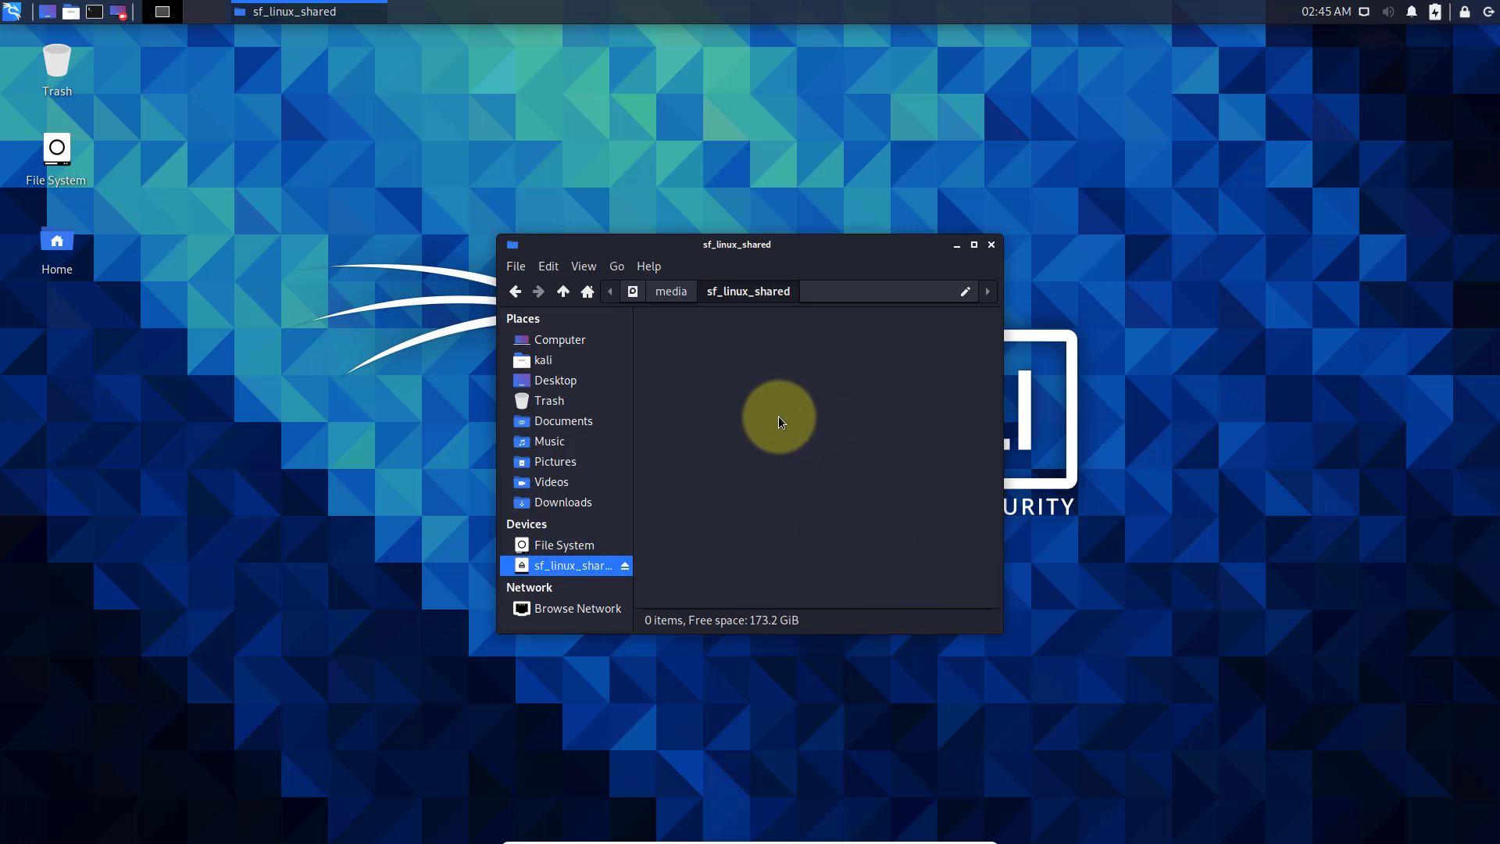
{"action": "mouse_move", "coordinate": [817, 494]}
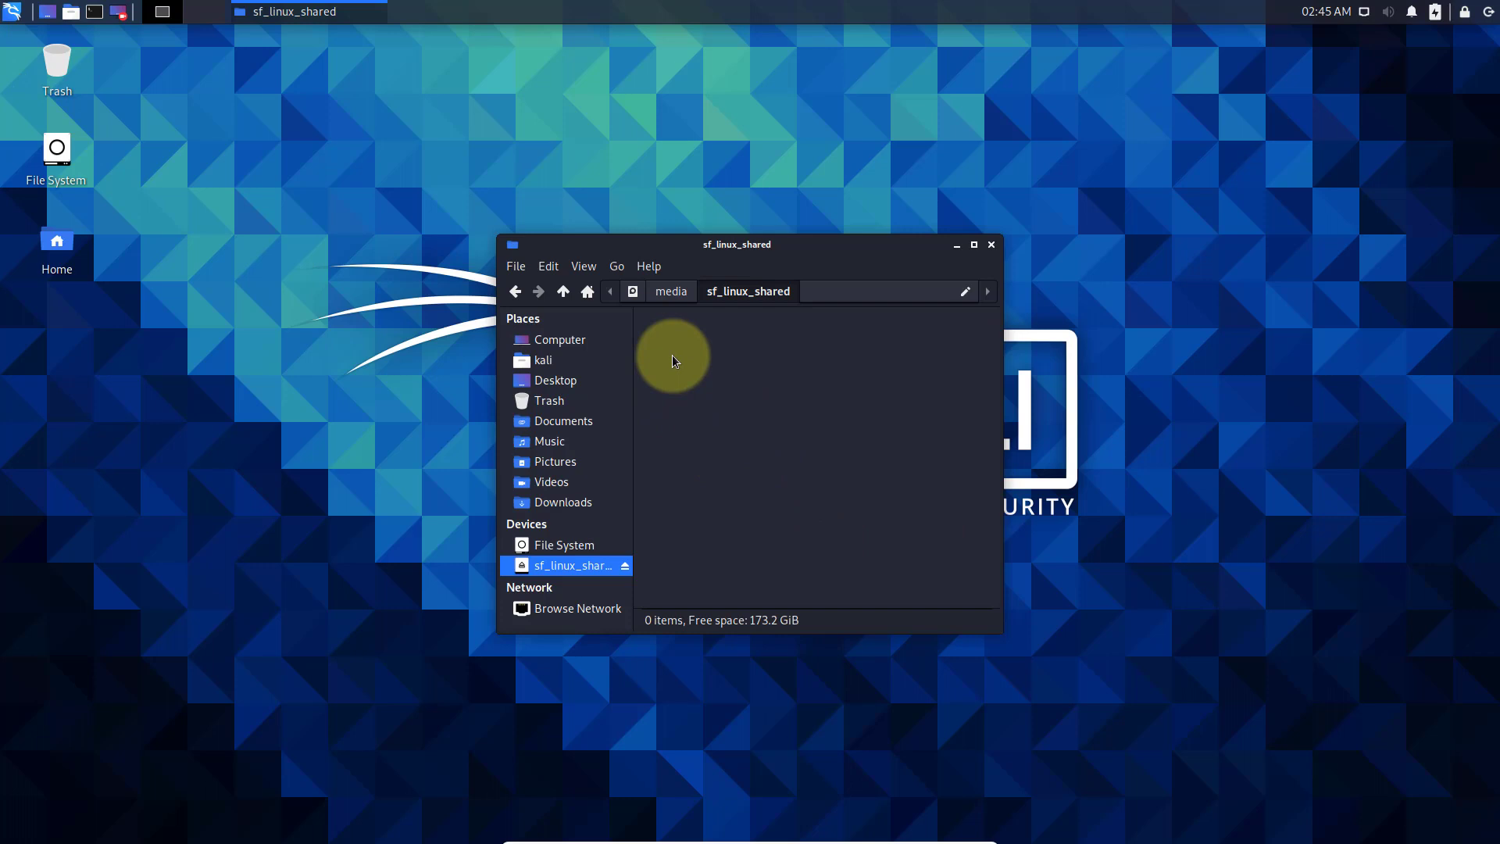
Create an empty file test.txt in sf_linux_shared via Create Document > Empty File.
{"action": "right_click", "coordinate": [671, 361]}
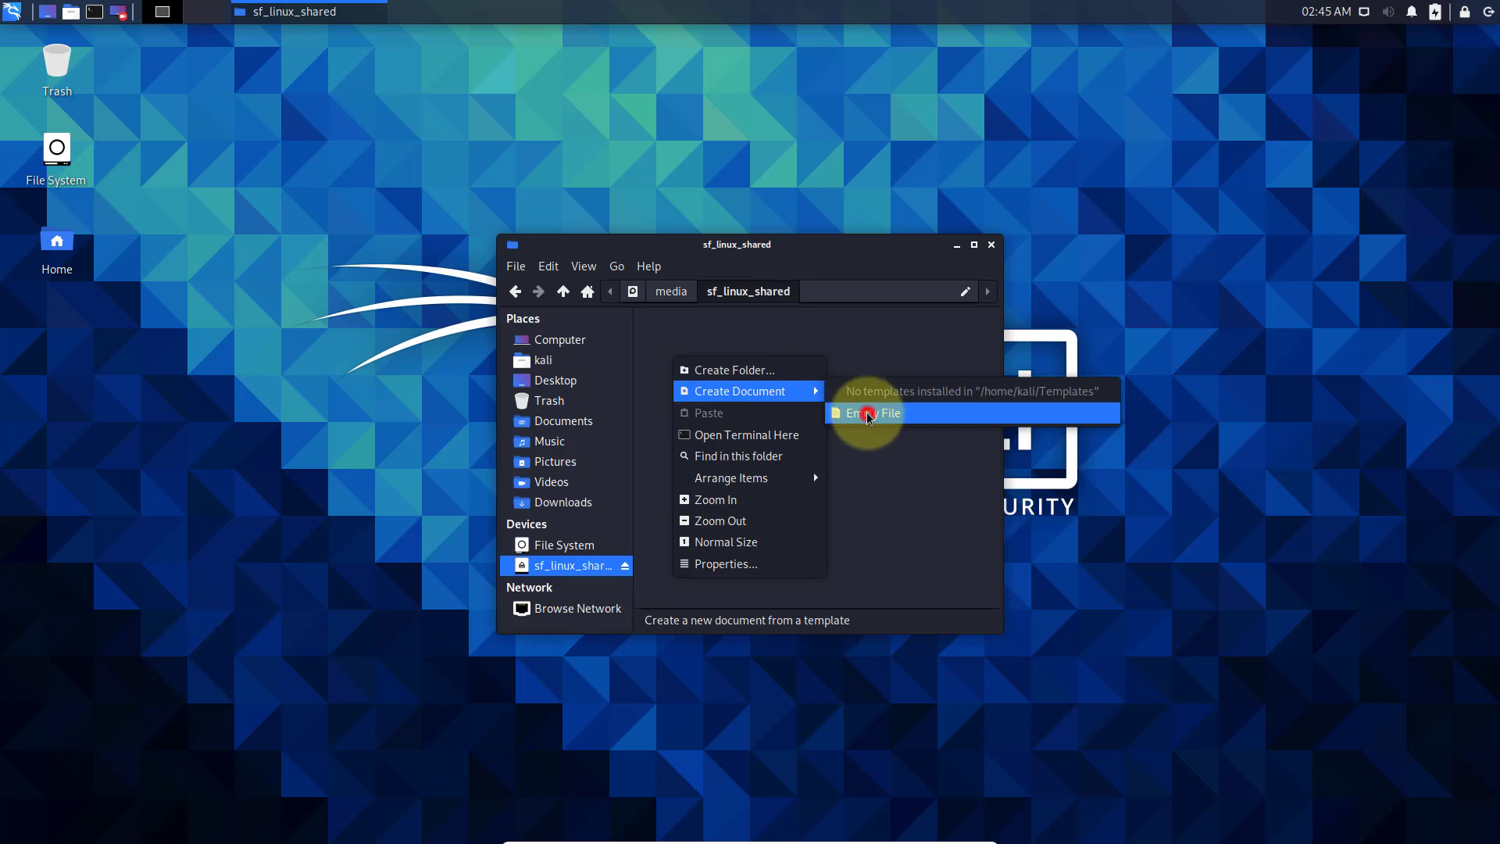
{"action": "left_click", "coordinate": [872, 413]}
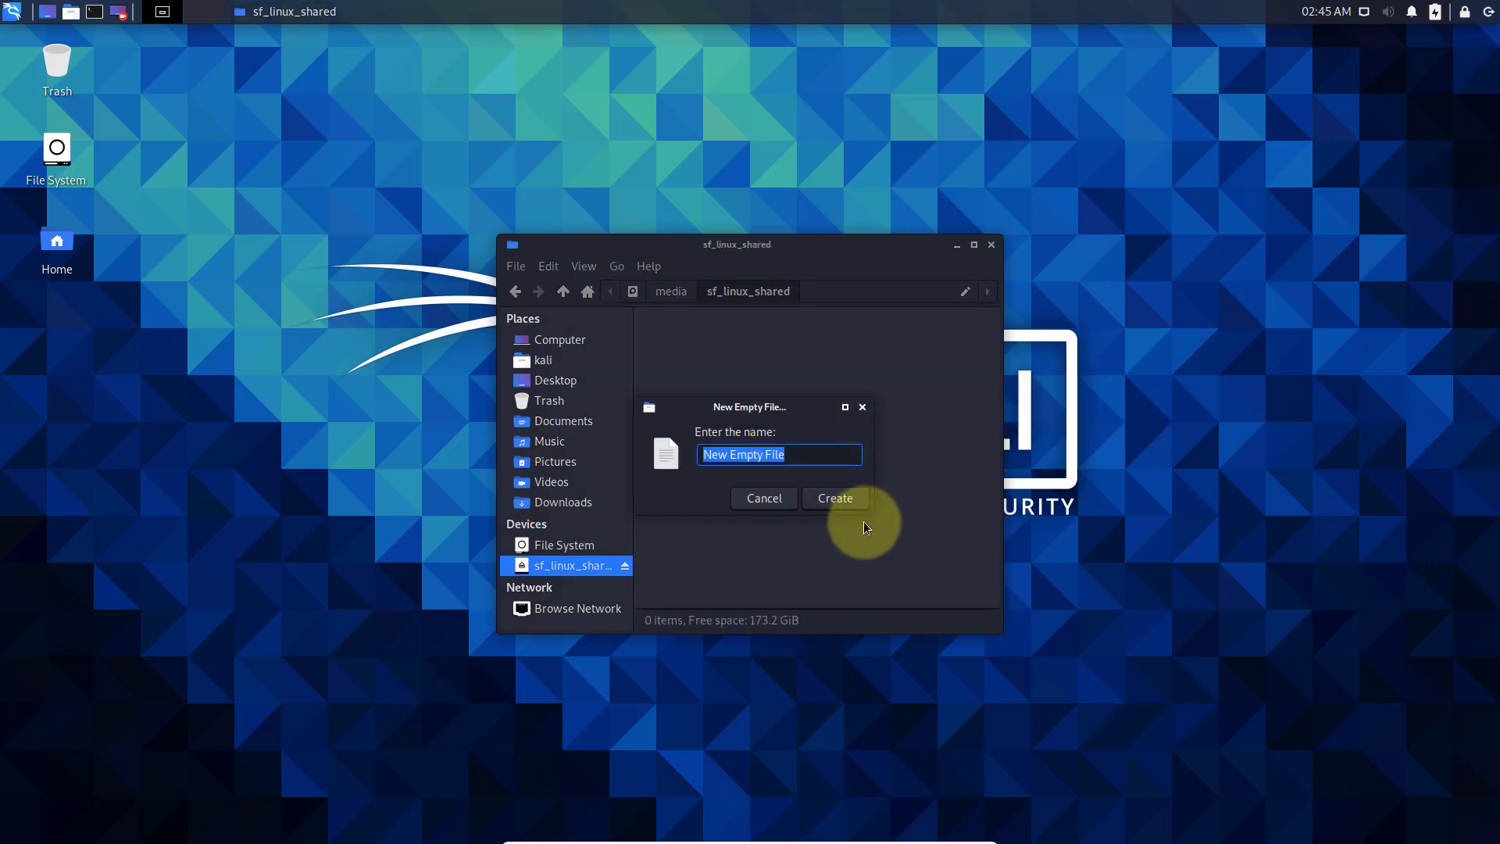
{"action": "type", "text": "test.tx"}
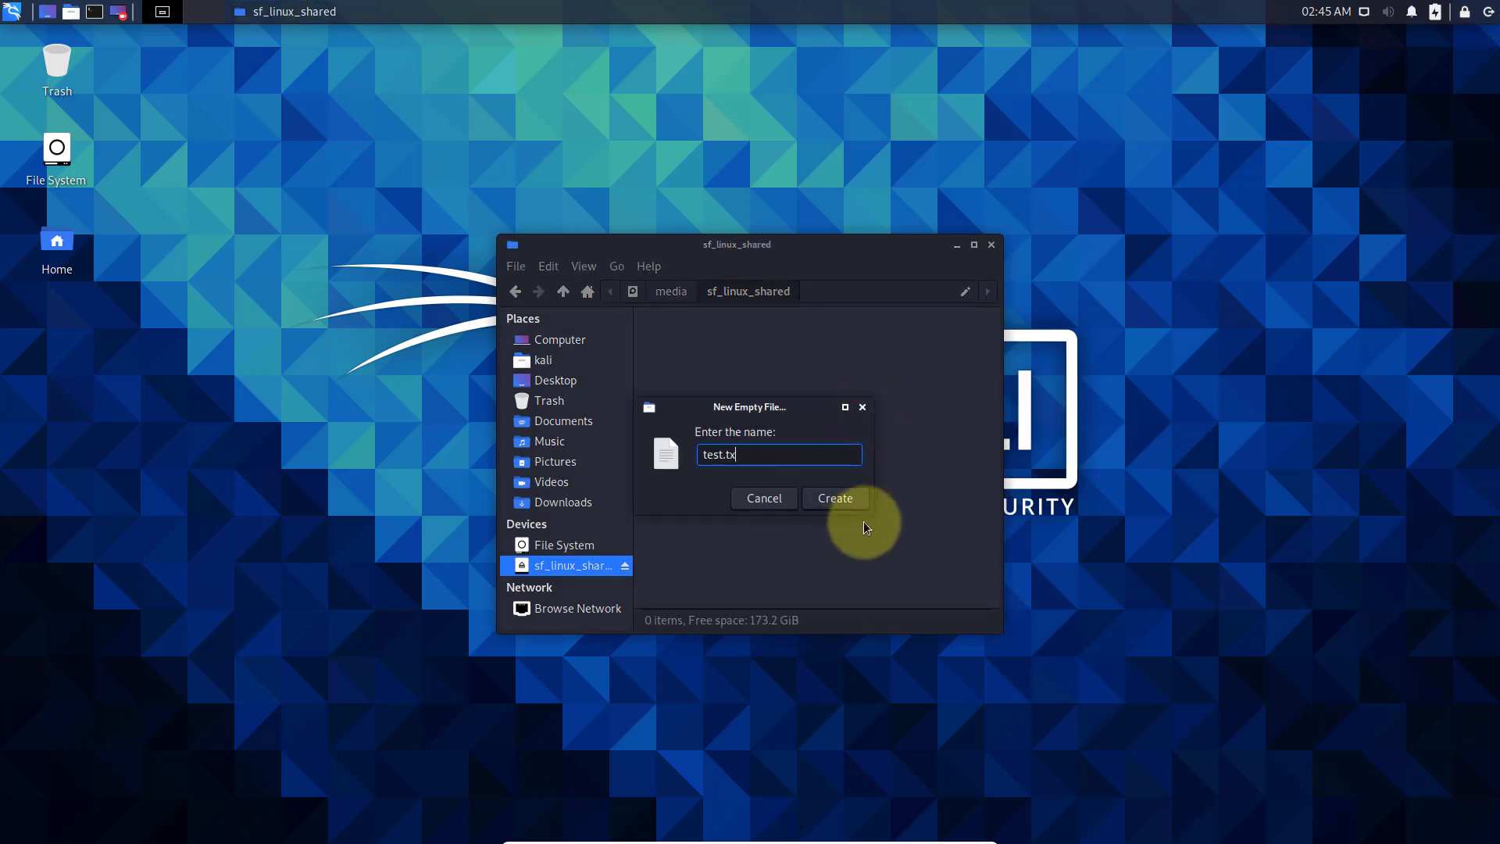
{"action": "left_click", "coordinate": [834, 497]}
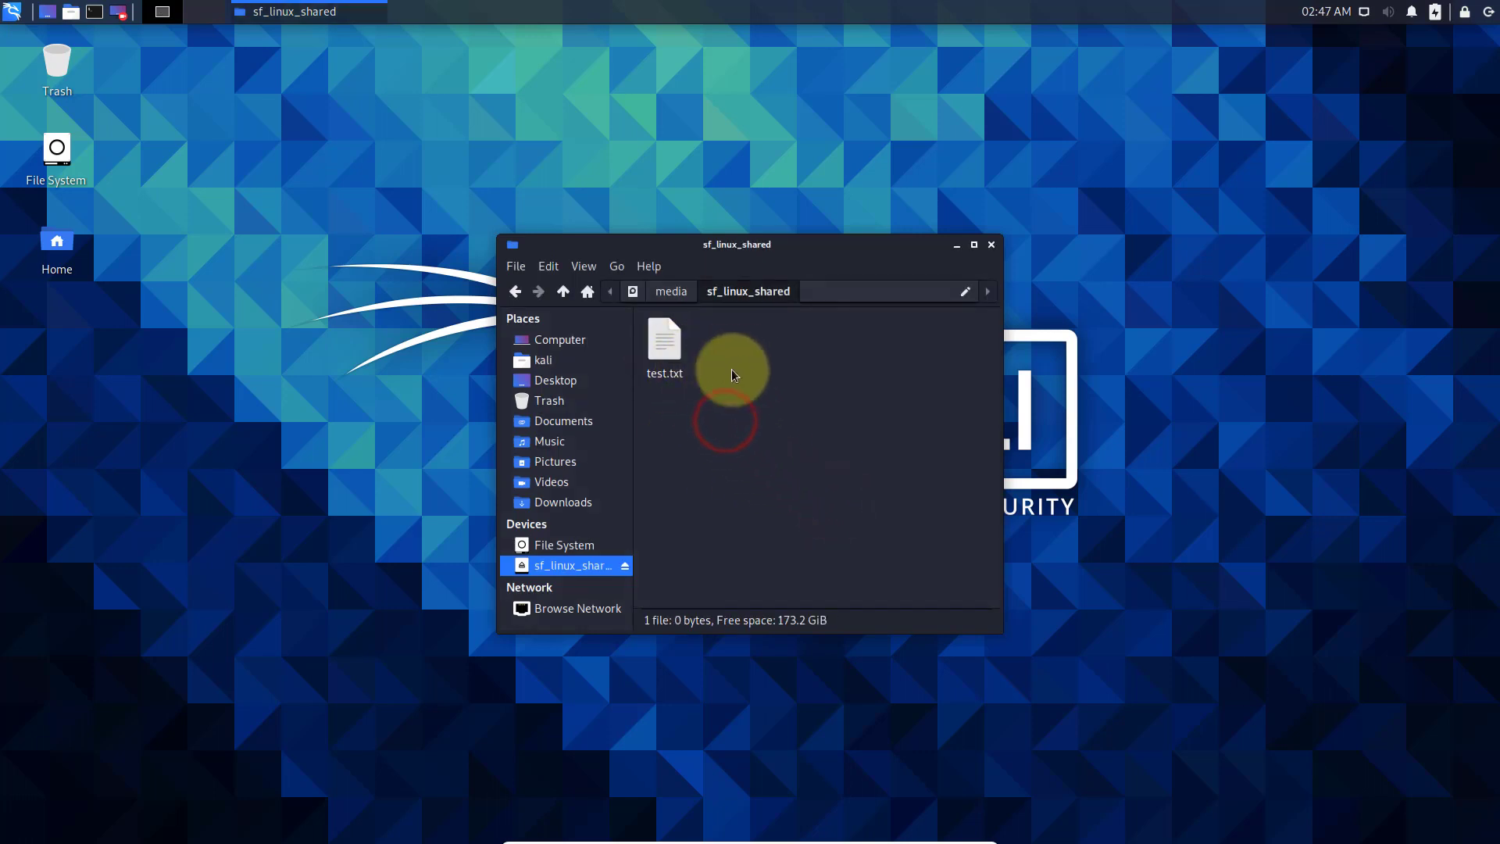
{"action": "mouse_move", "coordinate": [995, 253]}
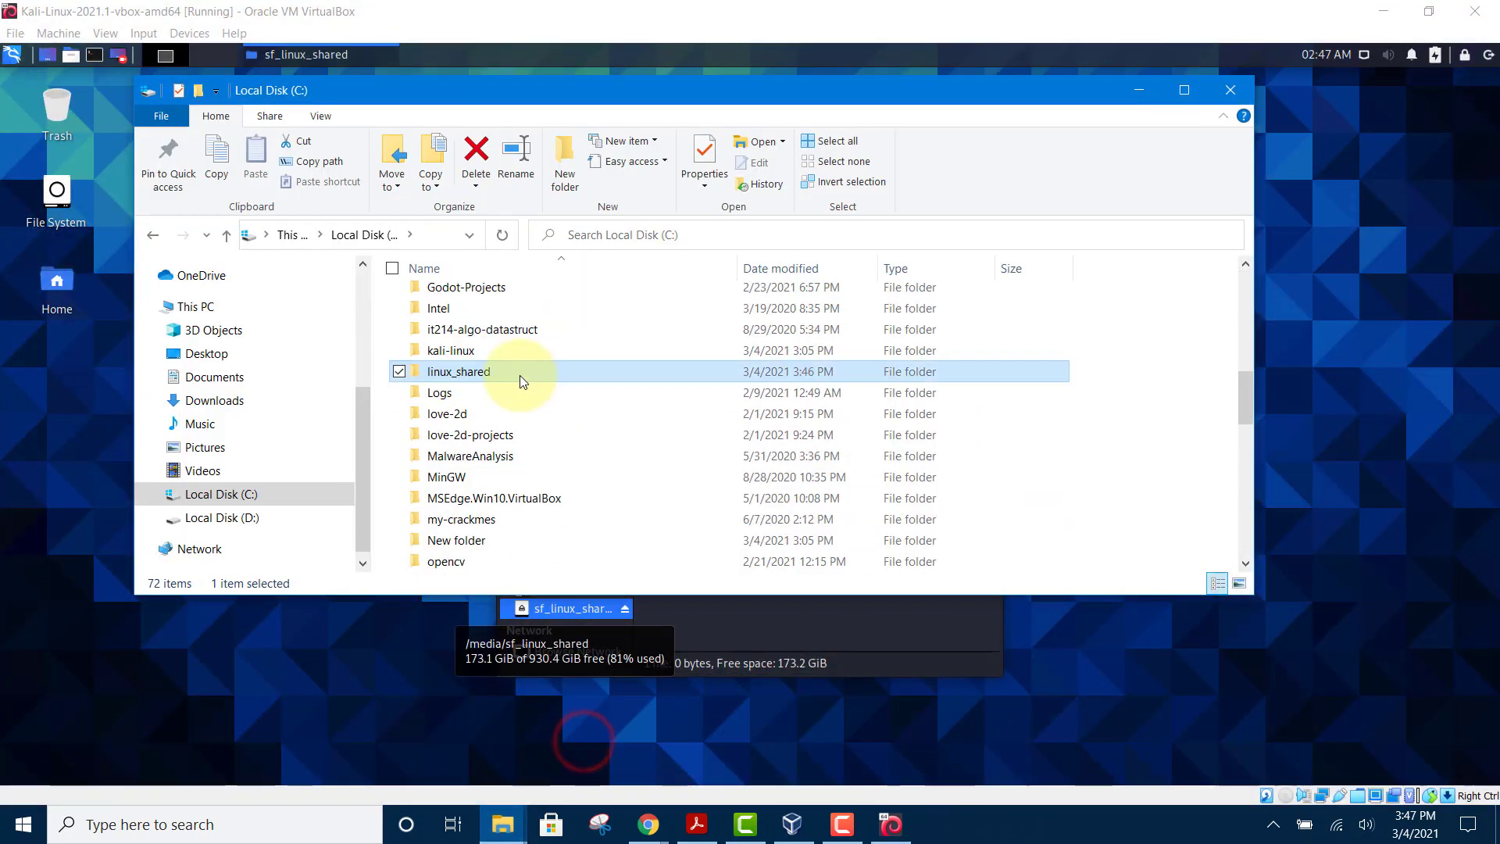
On Windows, open C:\linux_shared\test.txt in Notepad and write a hello line into it.
{"action": "double_click", "coordinate": [458, 371]}
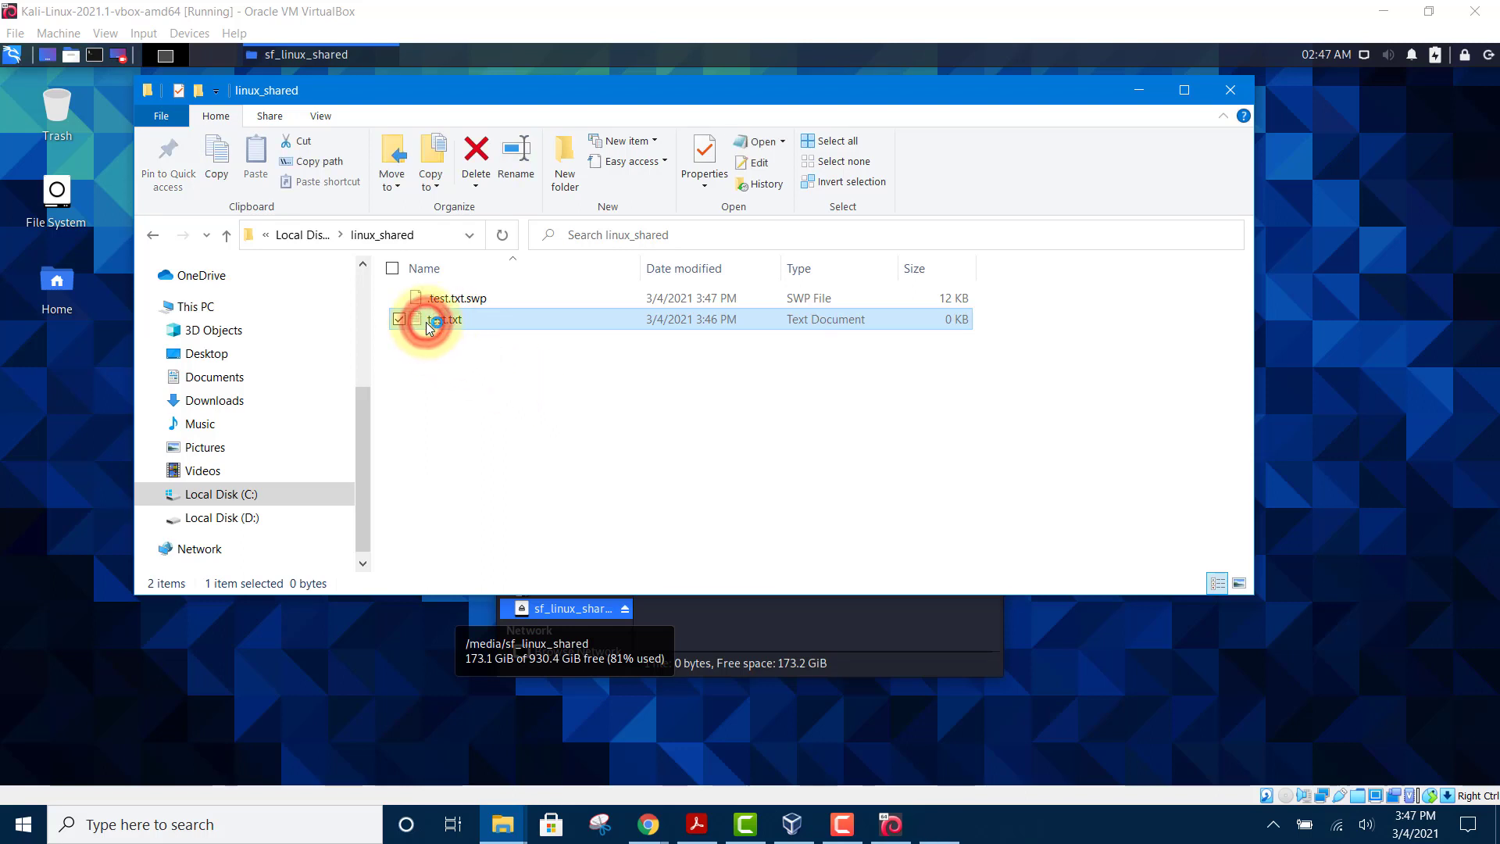
{"action": "double_click", "coordinate": [442, 319]}
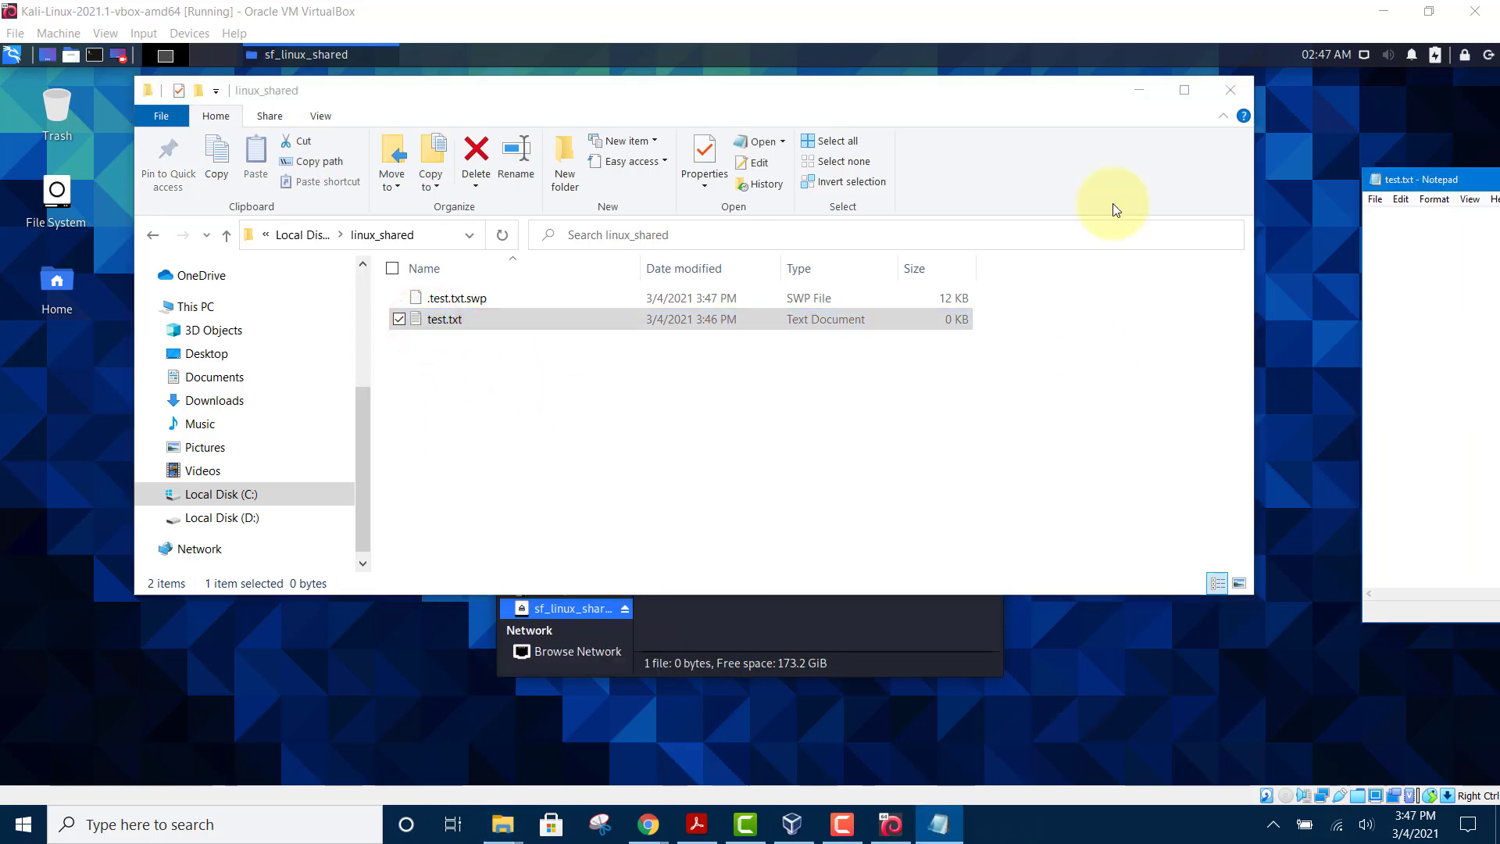
{"action": "type", "text": "hell"}
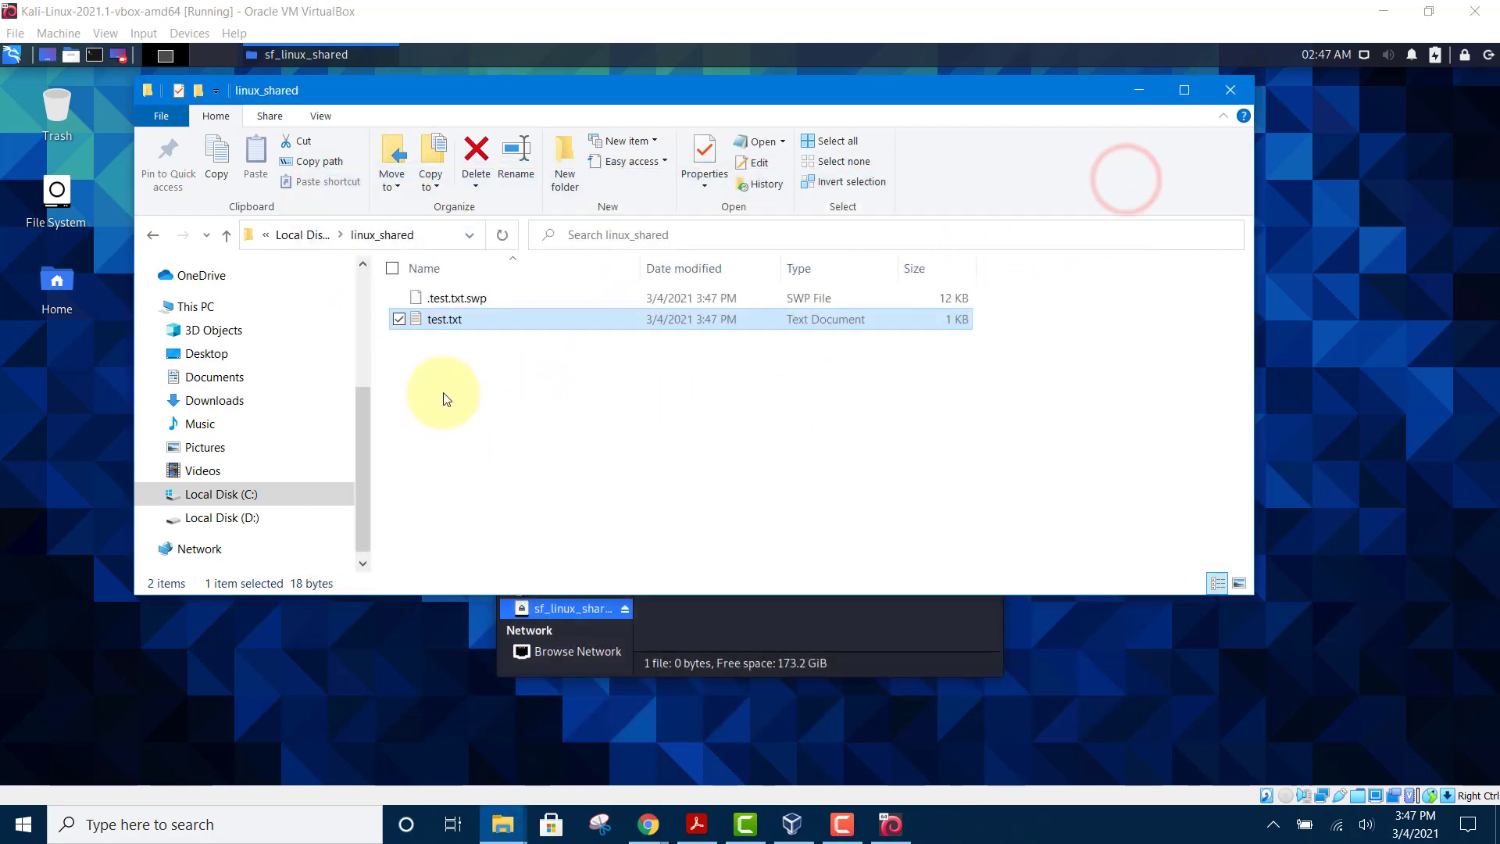
Create a new text document 'created from windows.txt' in linux_shared via New > Text Document.
{"action": "right_click", "coordinate": [442, 394]}
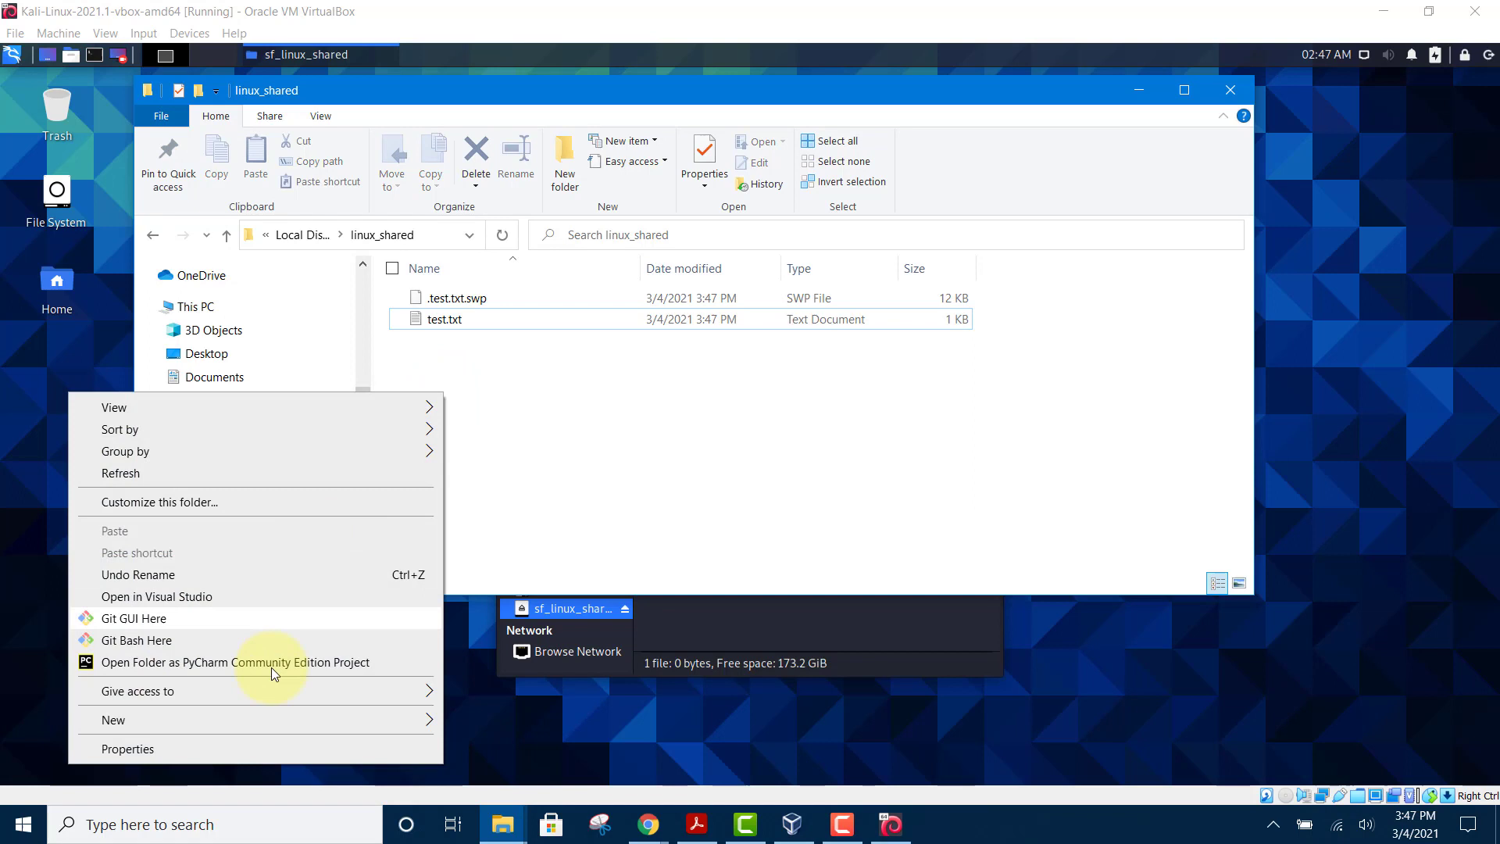
{"action": "left_click", "coordinate": [112, 719]}
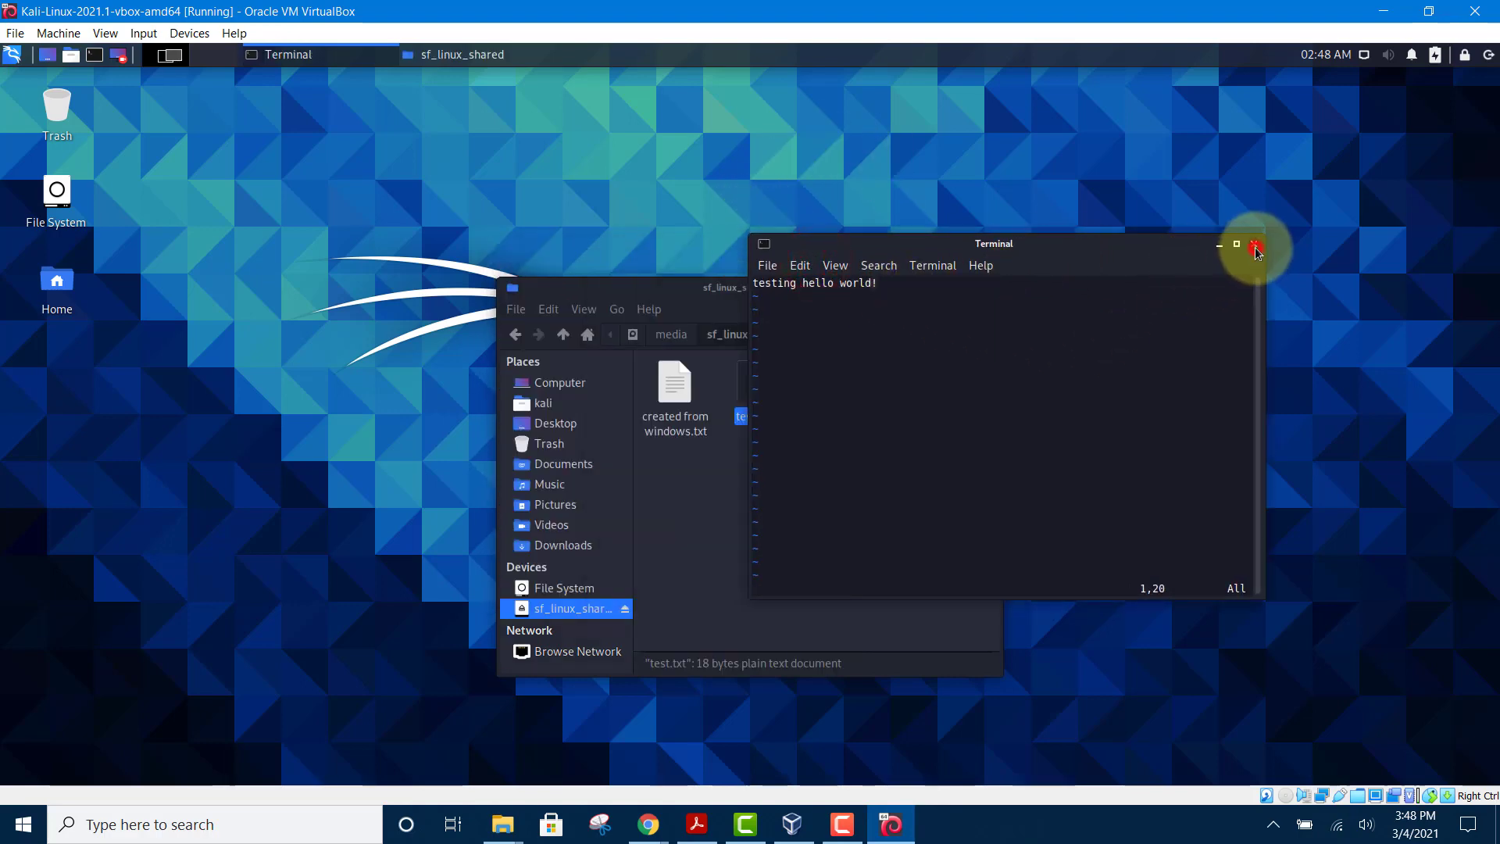
Close the terminal showing test.txt, leaving both shared files listed in Thunar.
{"action": "left_click", "coordinate": [1255, 245]}
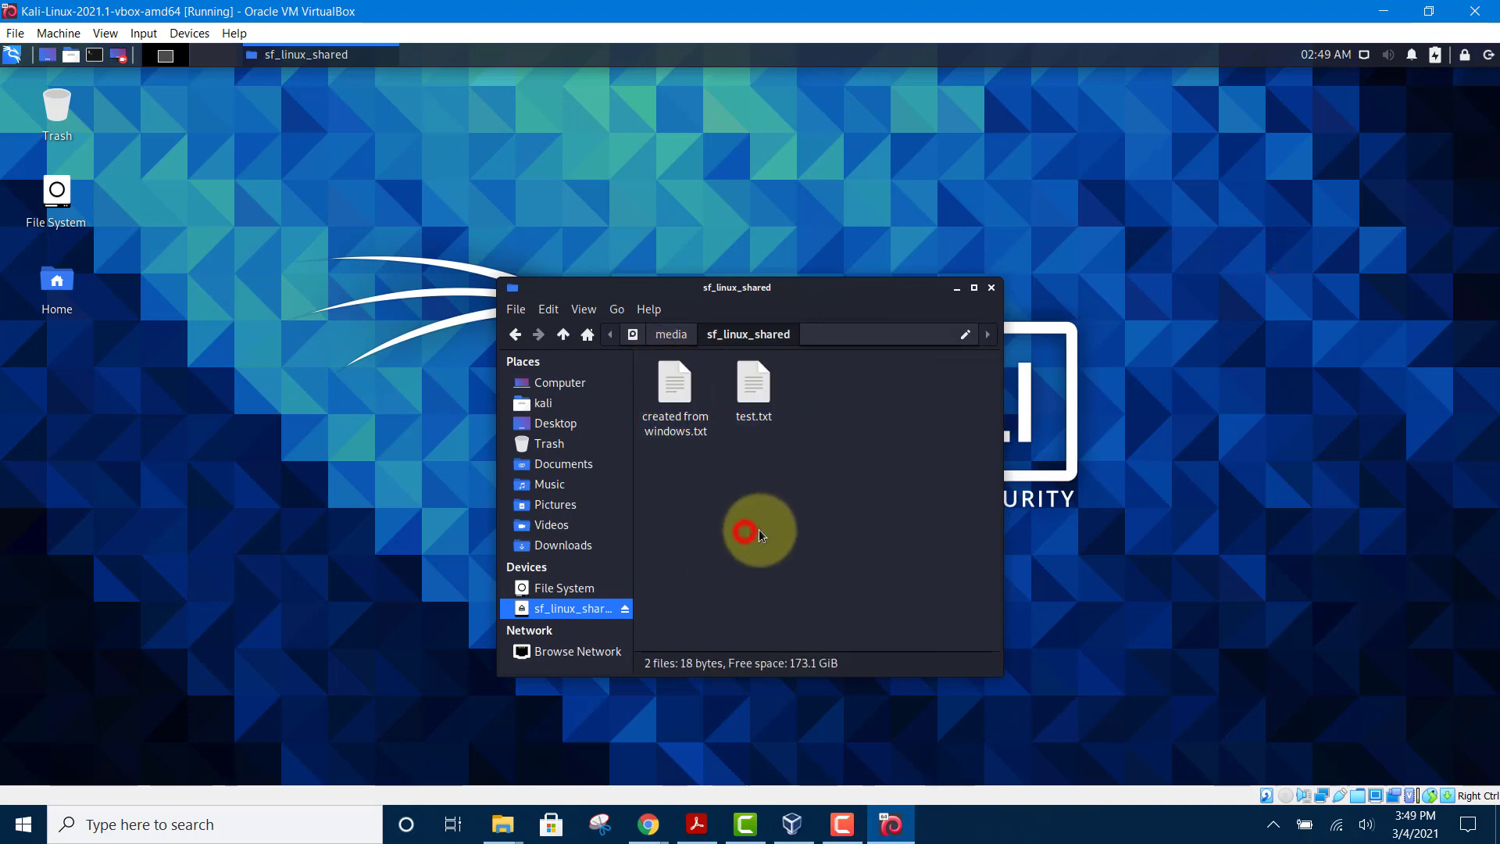